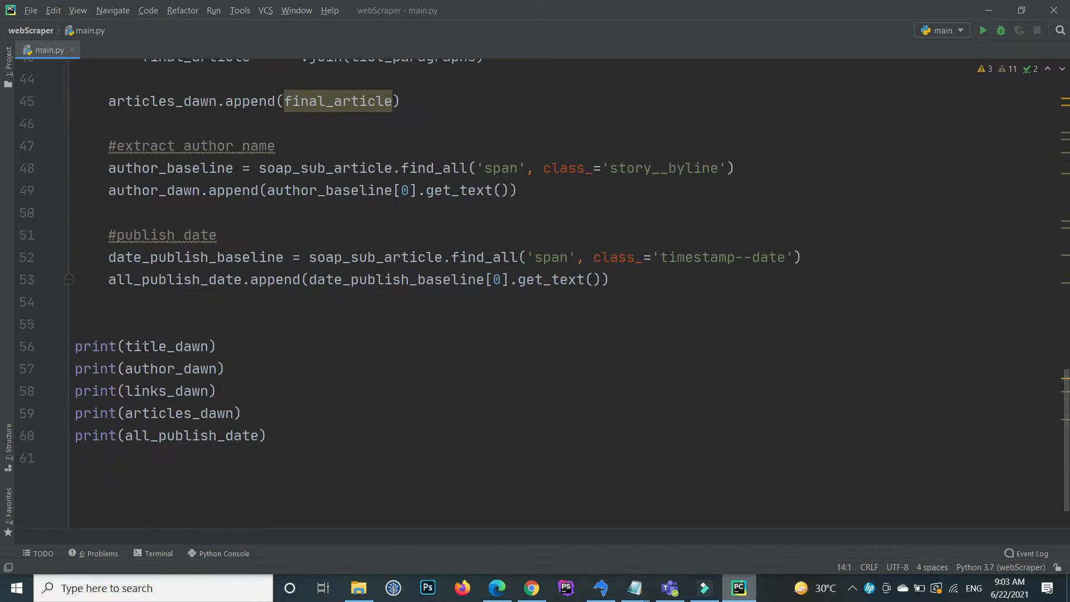
Step: Select the title_dawn, author_dawn and following print lines at the bottom of main.py and delete them
double_click(167, 346)
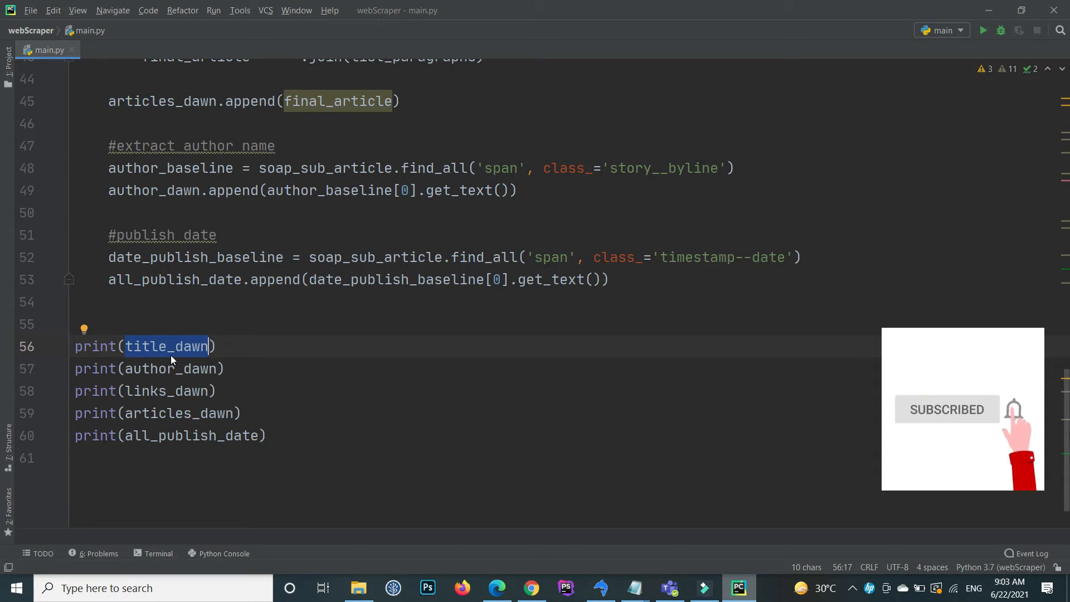
double_click(169, 368)
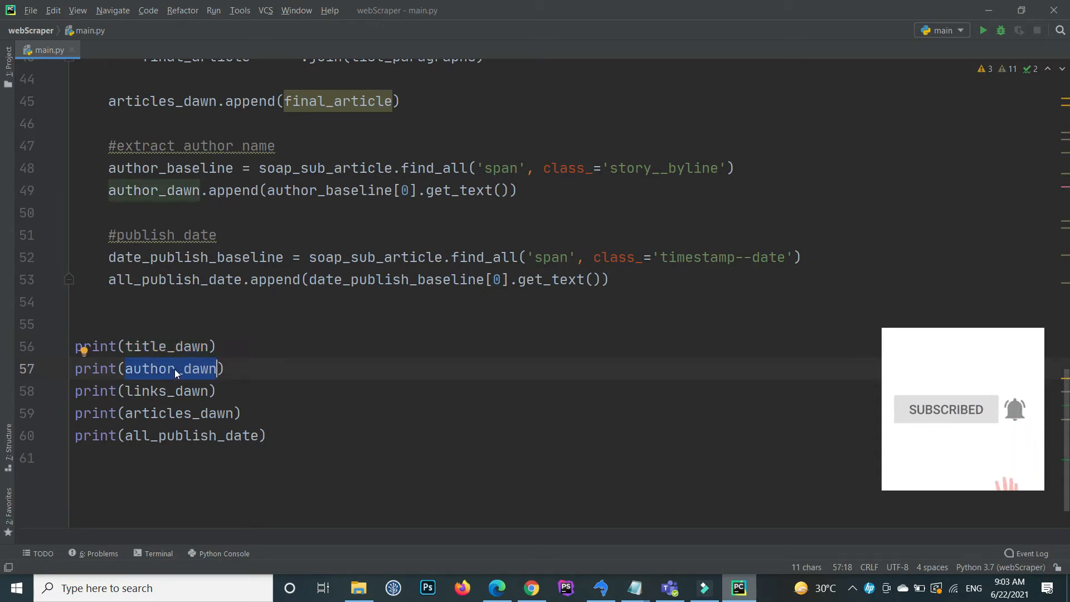
double_click(167, 390)
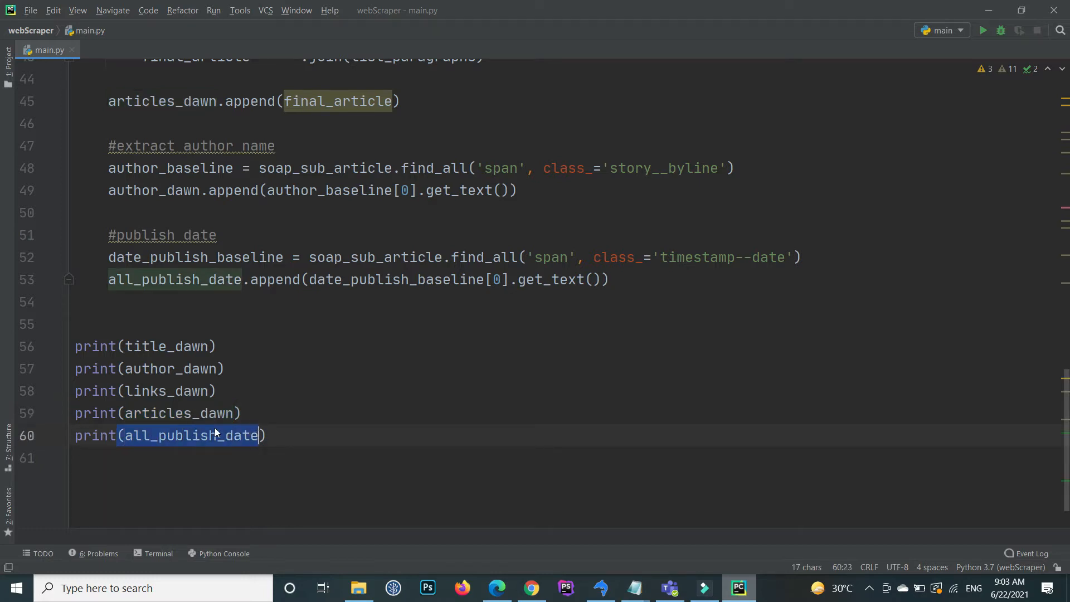
mouse_move(212, 436)
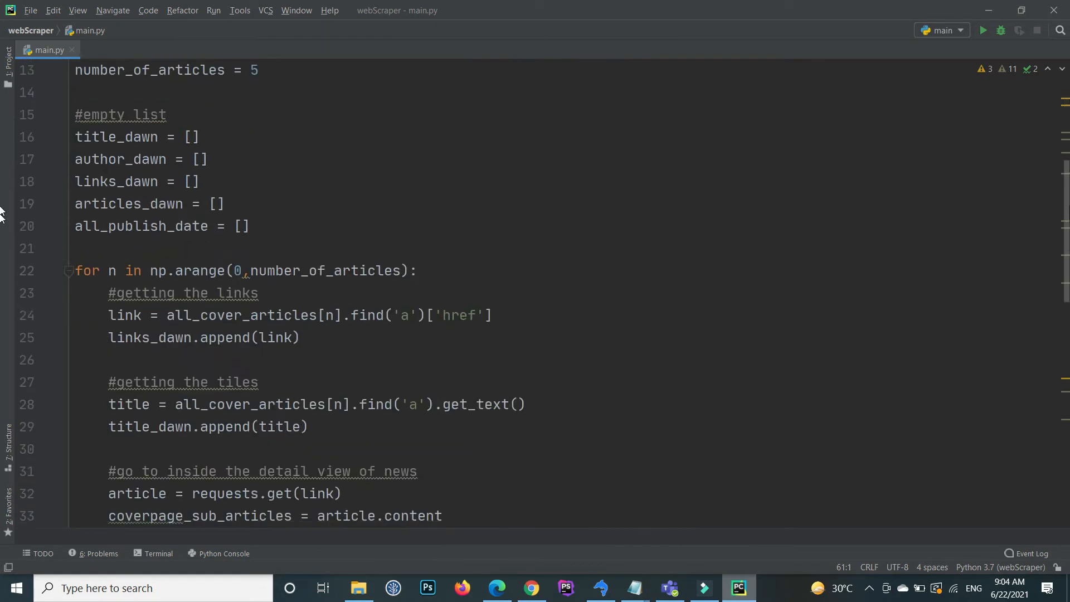
scroll("down", 3)
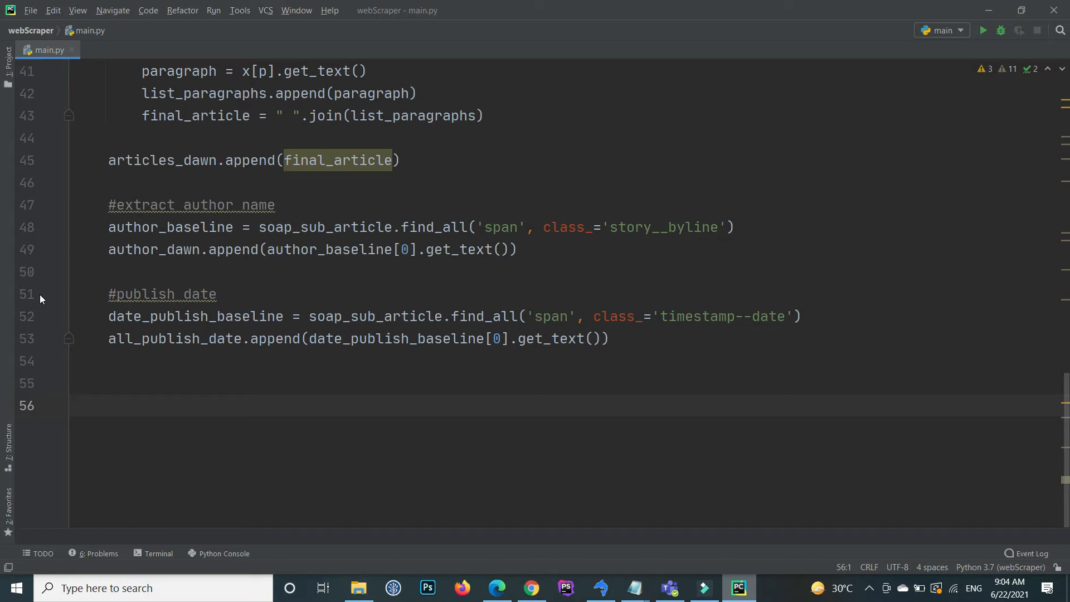
Step: Type dictionary = {'title':} below the restored print statements
type("di")
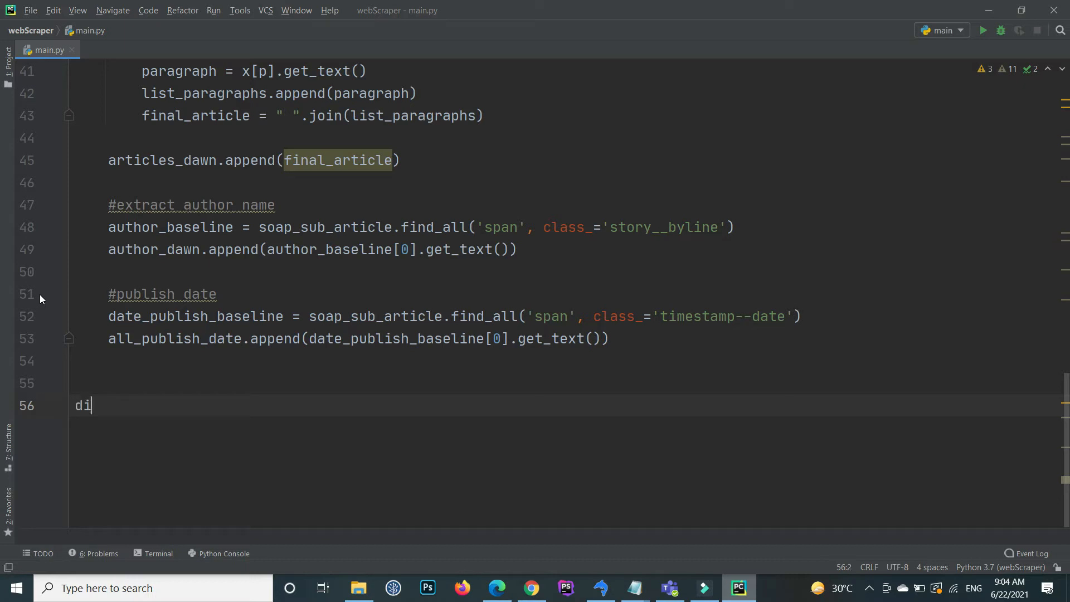
type("ctionar")
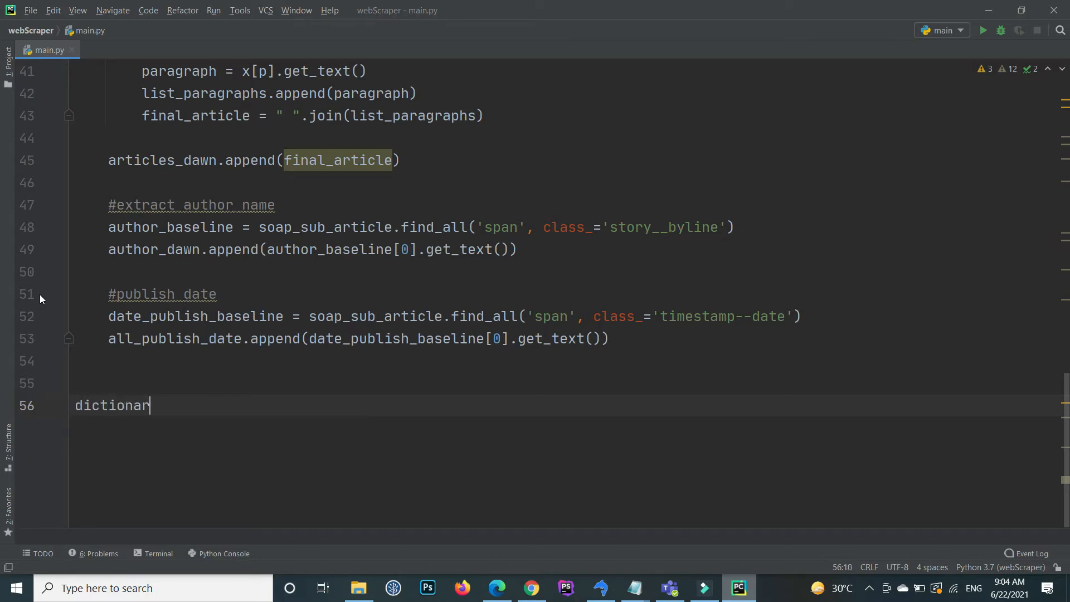
type("y =")
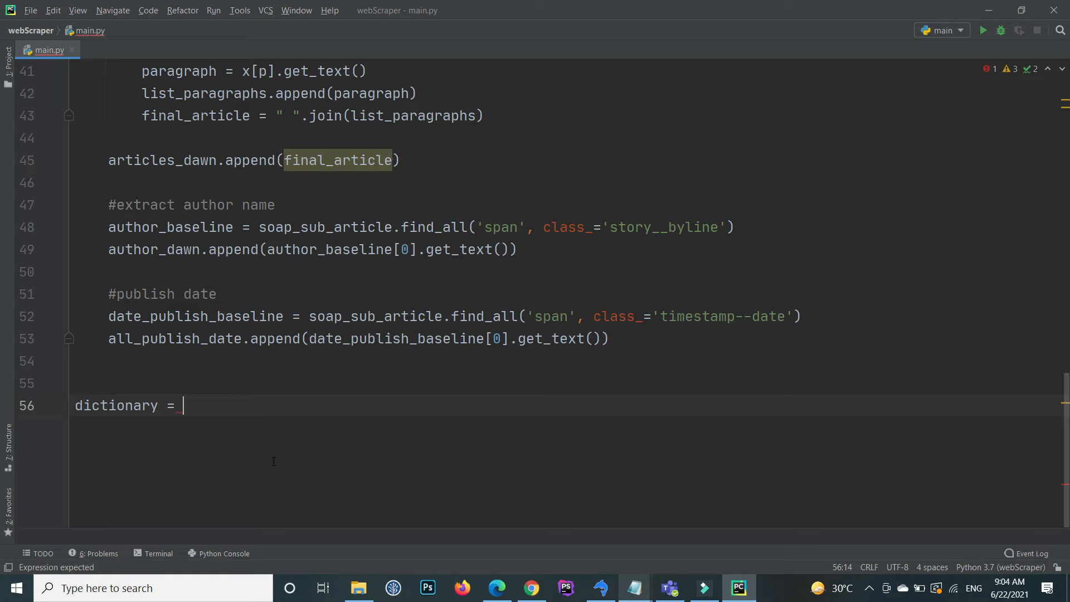
type("{}")
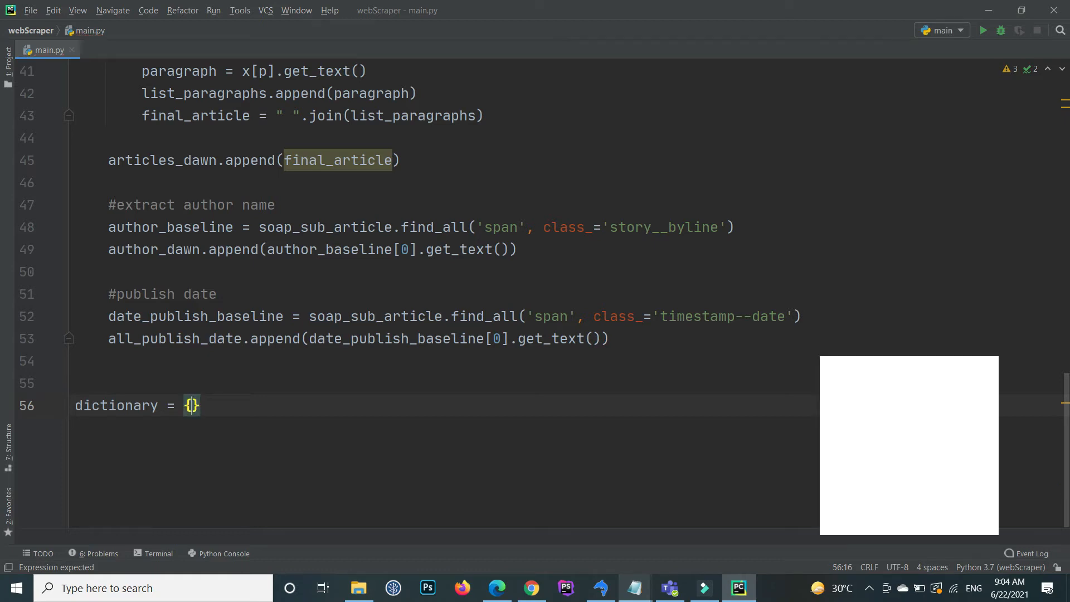
type("'")
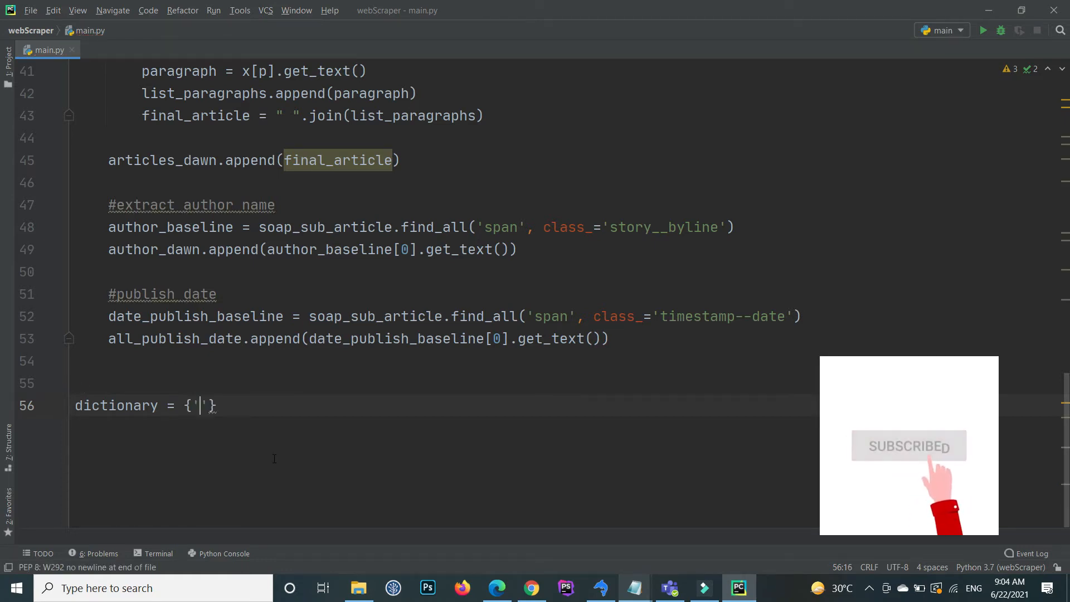
type("'")
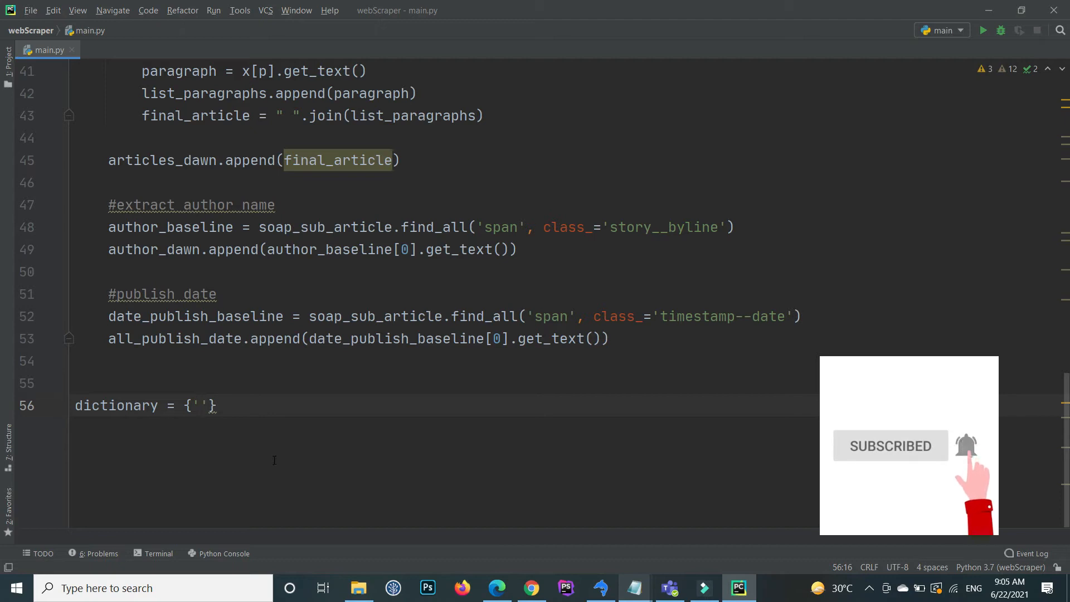
type("t")
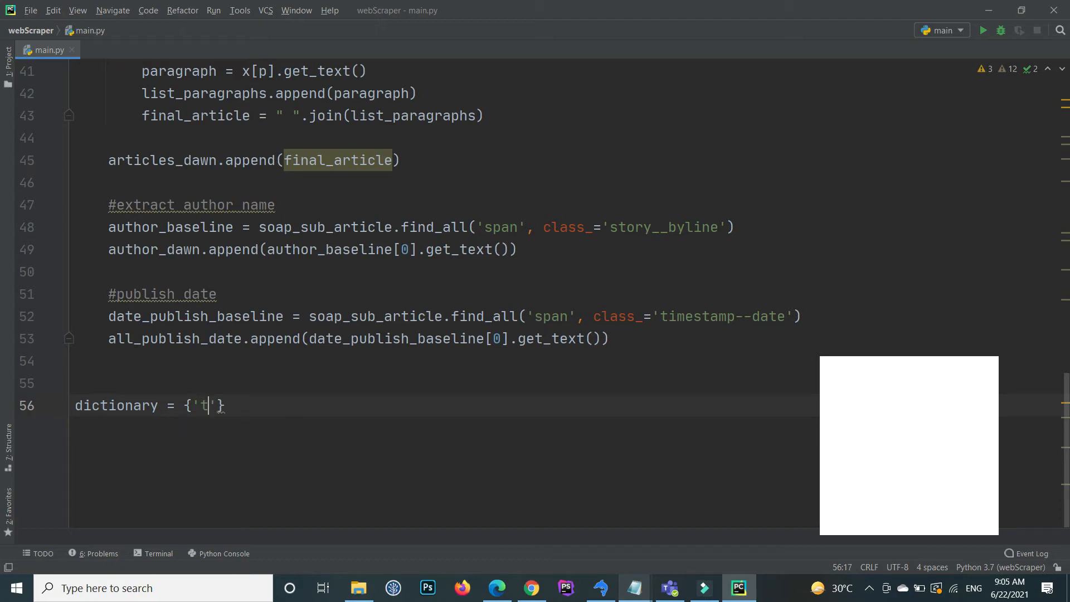
type("itle")
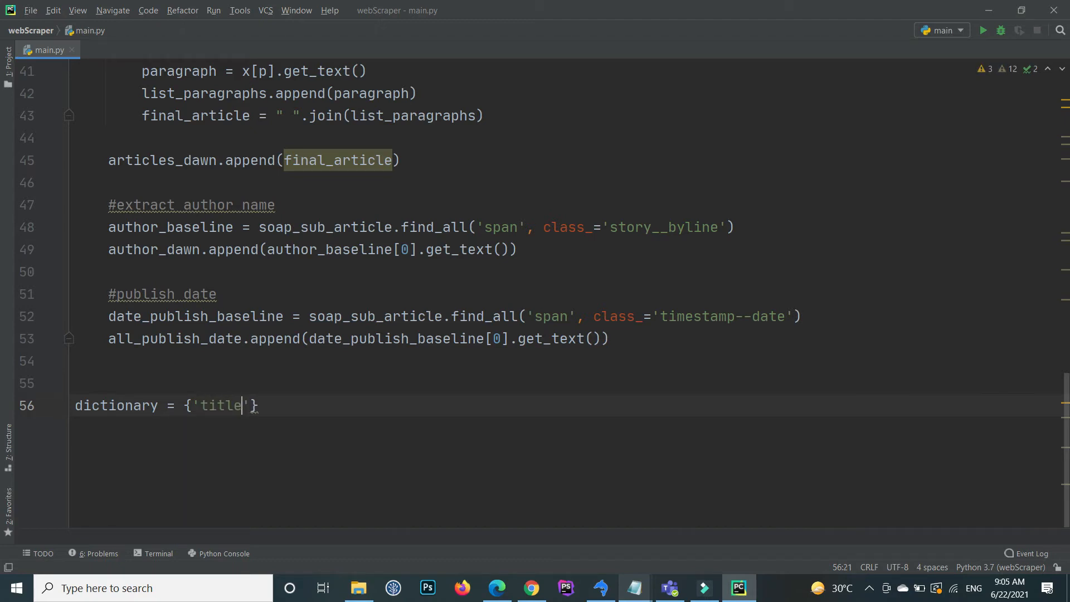
type(":")
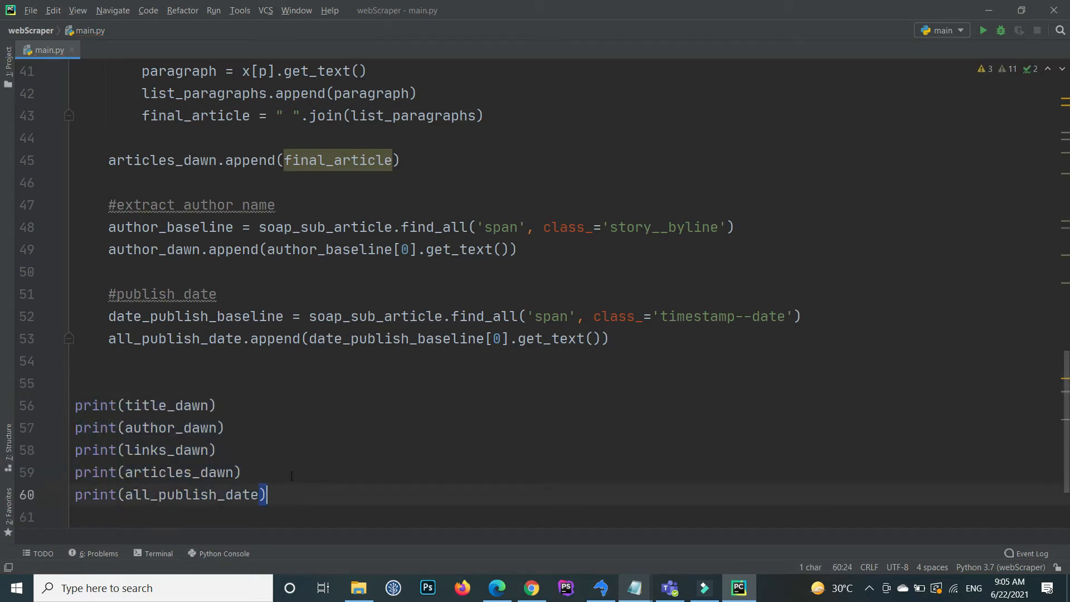
type("dictionary = {'title':}")
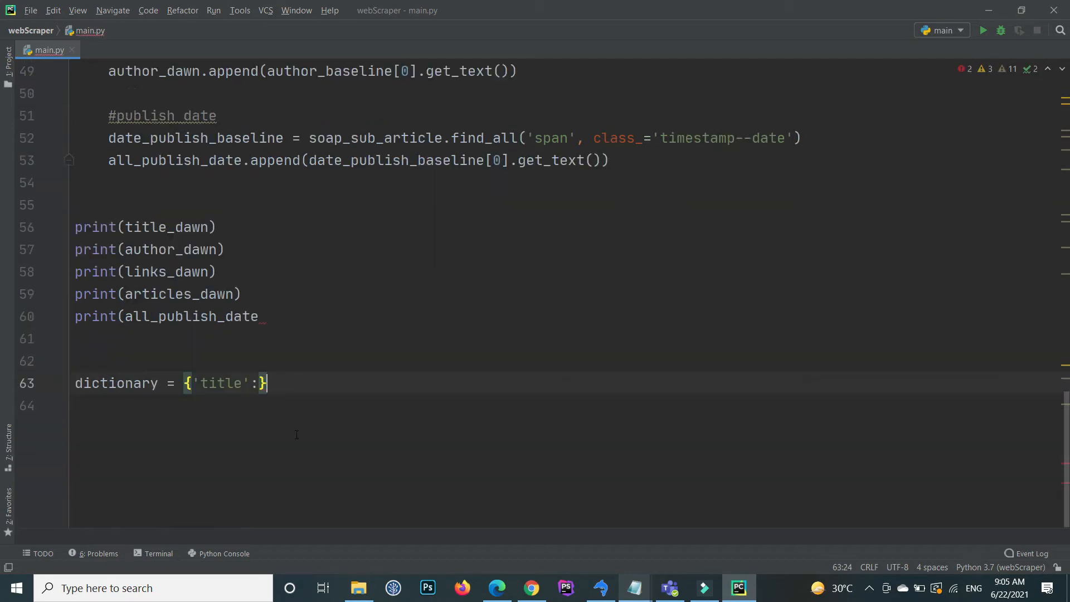
Step: Fill the dictionary with 'title':title_dawn, 'links':links_dawn, 'author':author_dawn and begin a fourth key
double_click(165, 227)
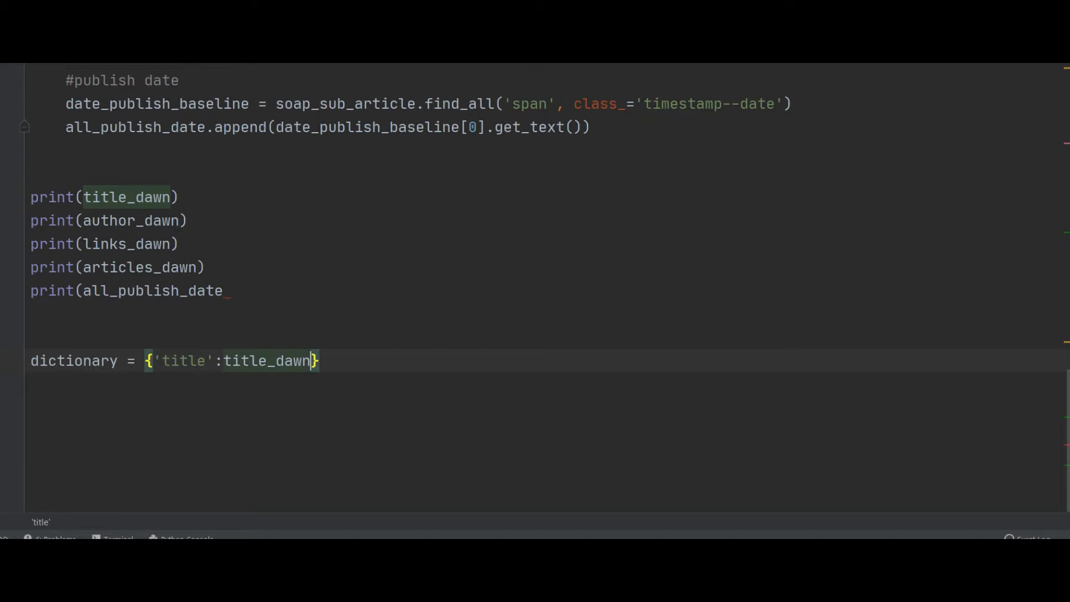
type(", '")
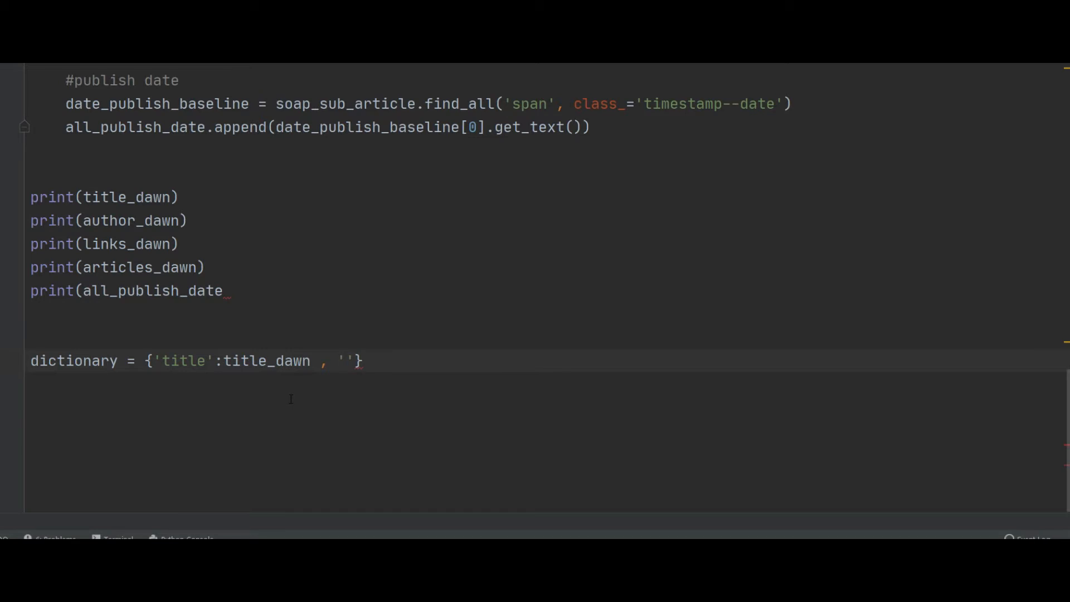
type("links")
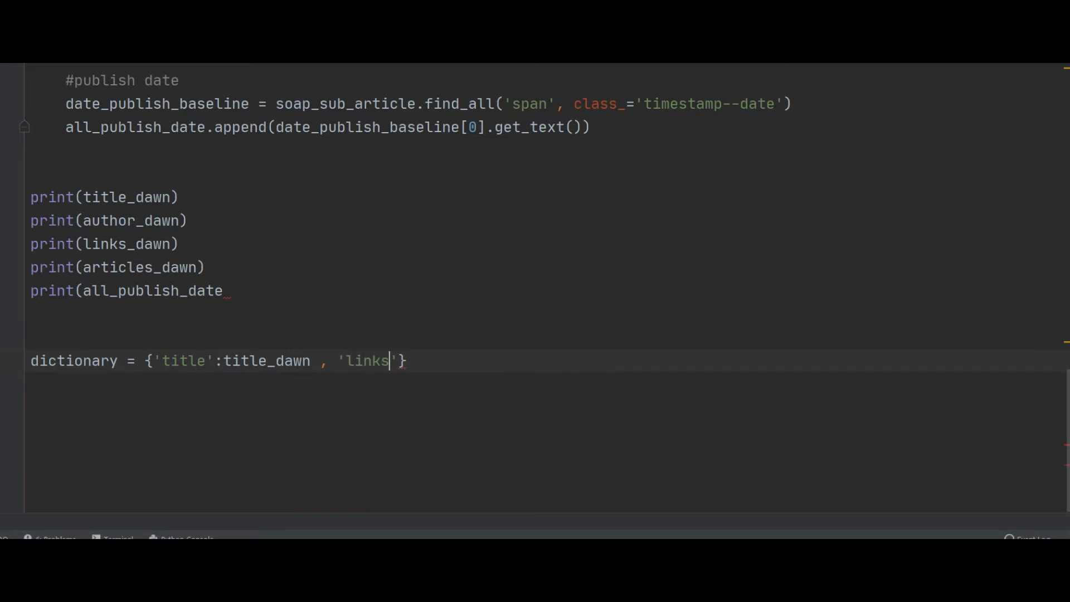
type(":")
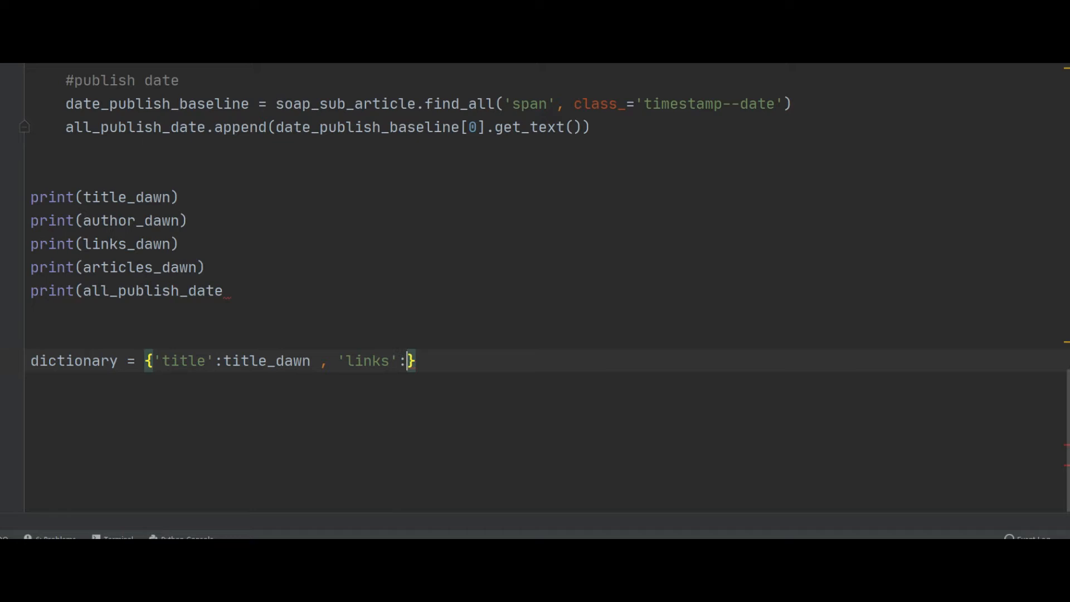
double_click(127, 244)
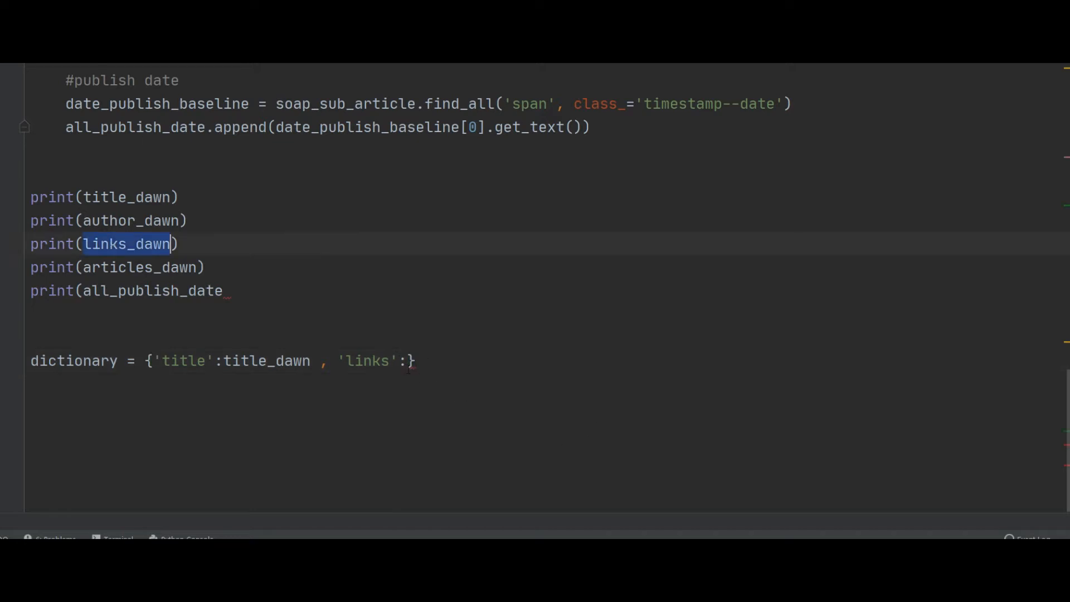
type("links_dawn ,")
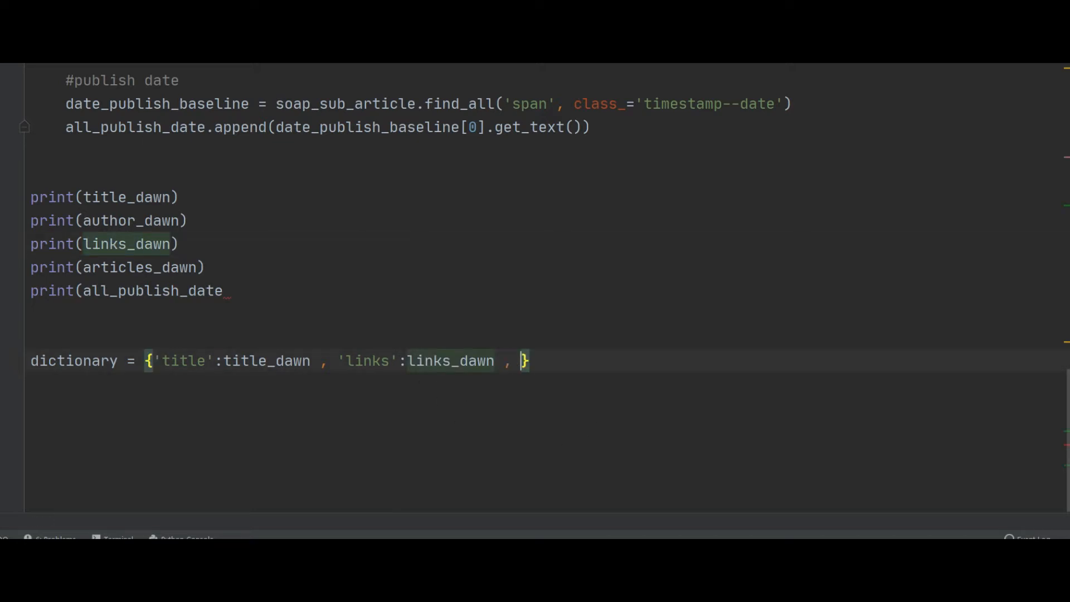
type("''")
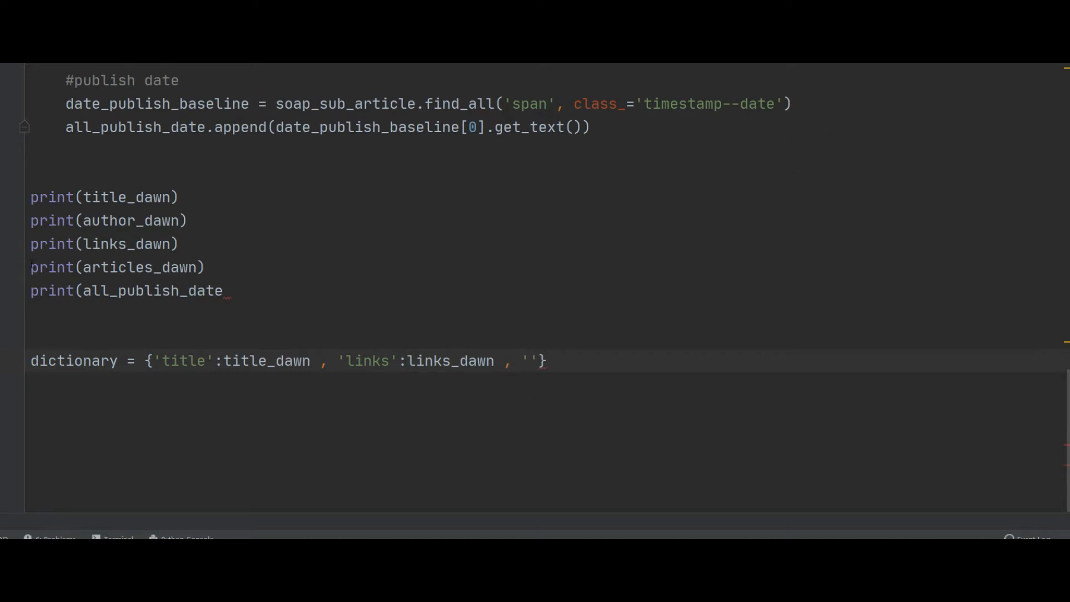
double_click(131, 221)
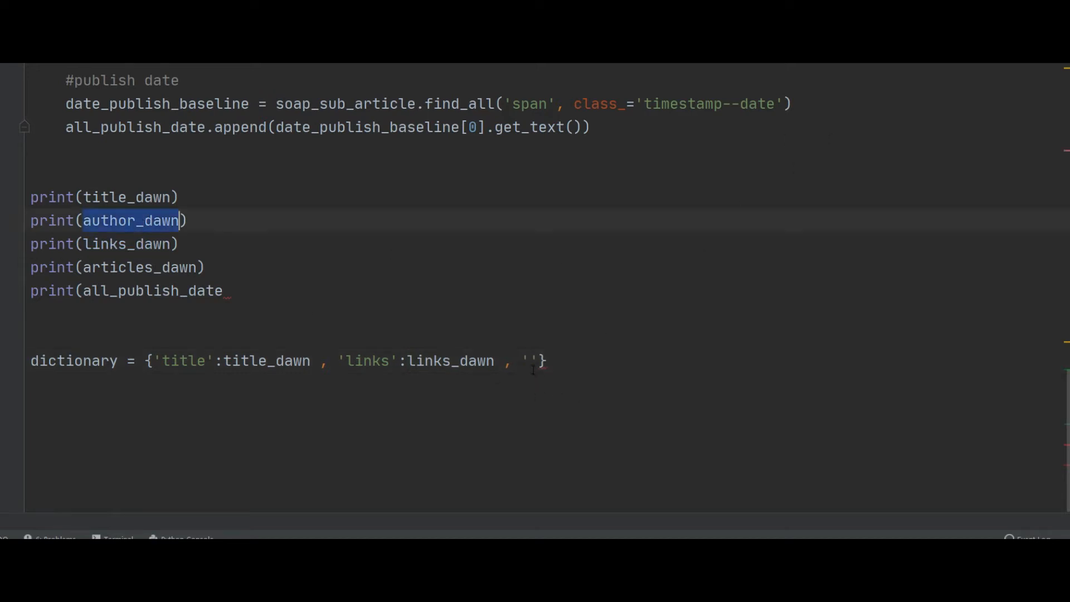
type("author")
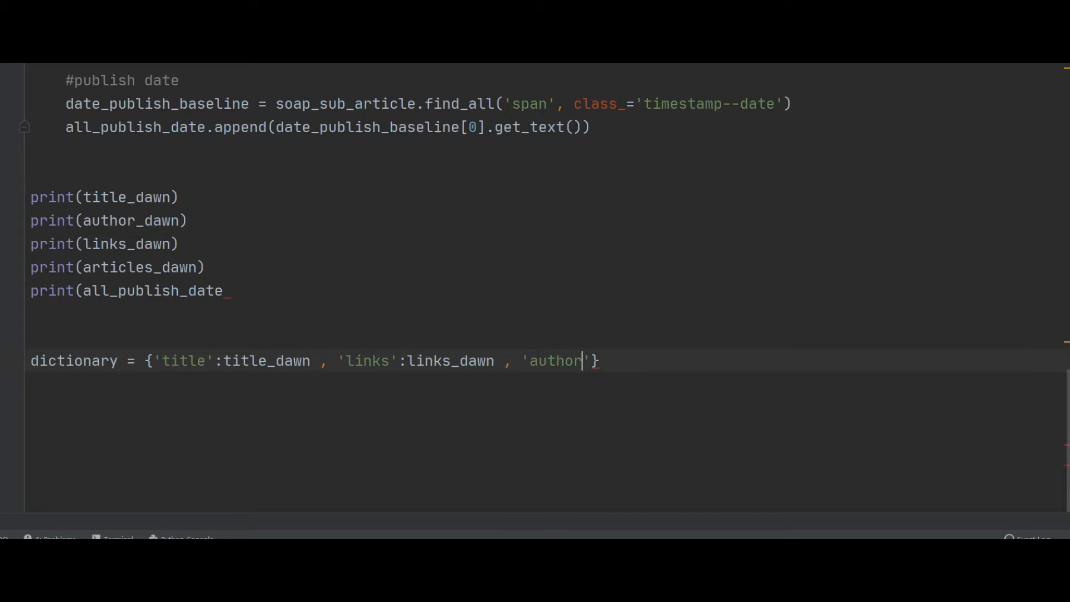
type(":author_dawn")
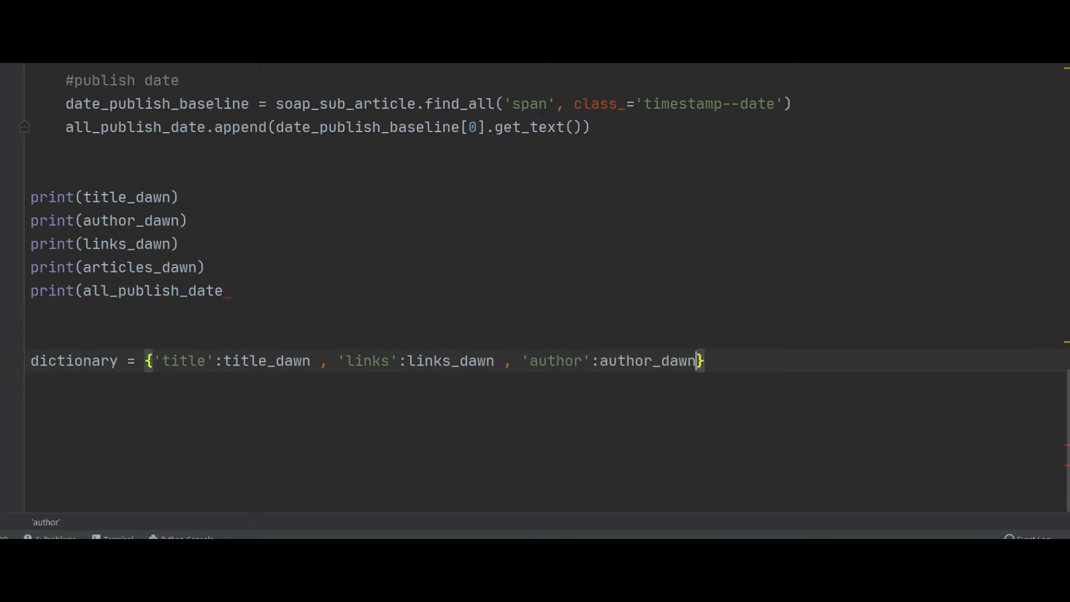
type(", '")
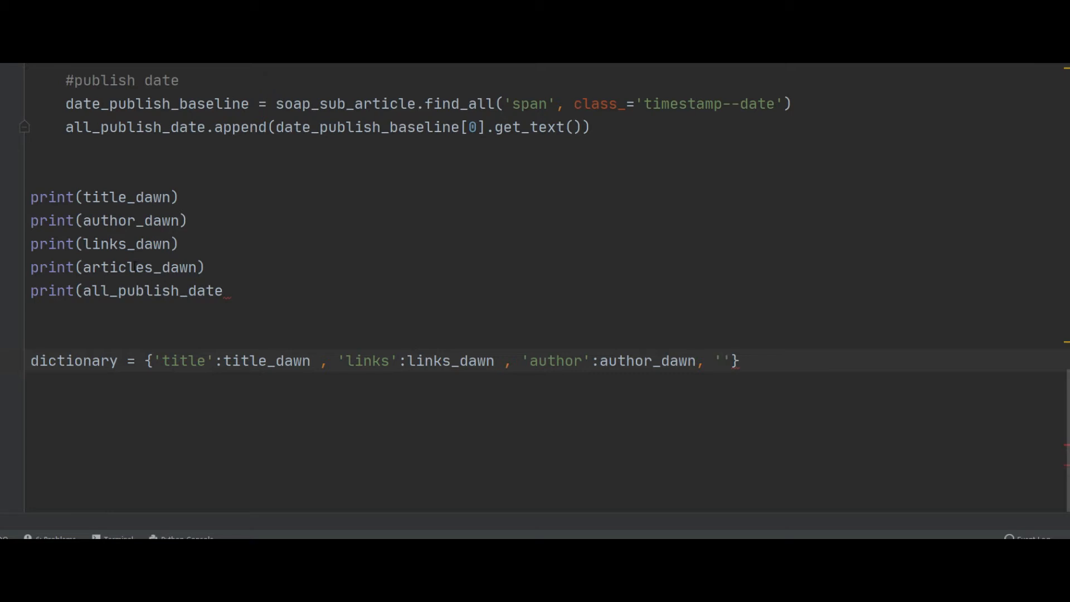
Step: Add the 'article':articles_dawn entry to the dictionary
double_click(138, 267)
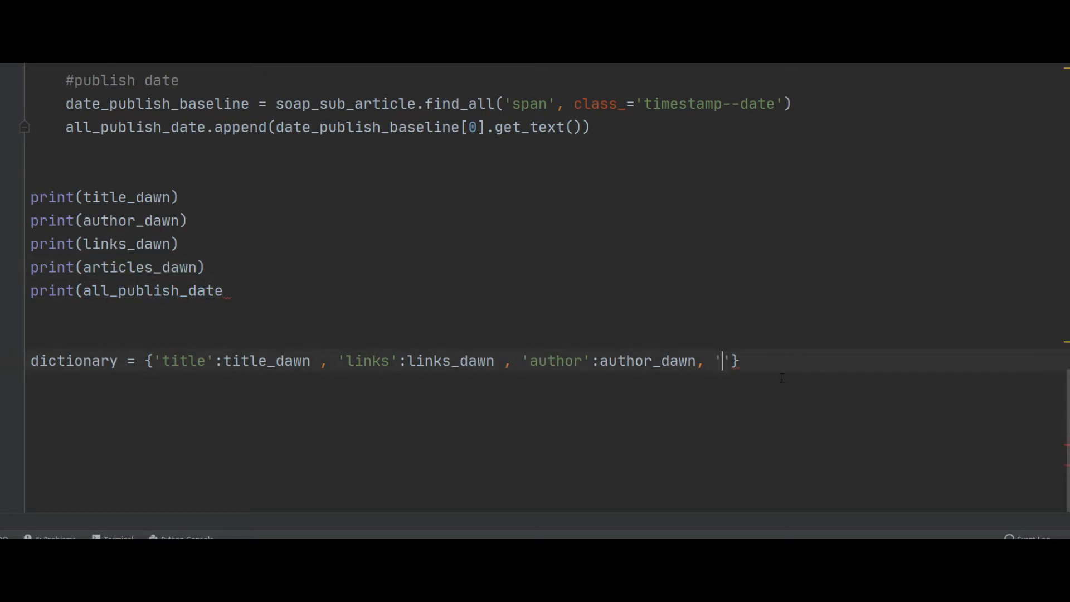
type("article")
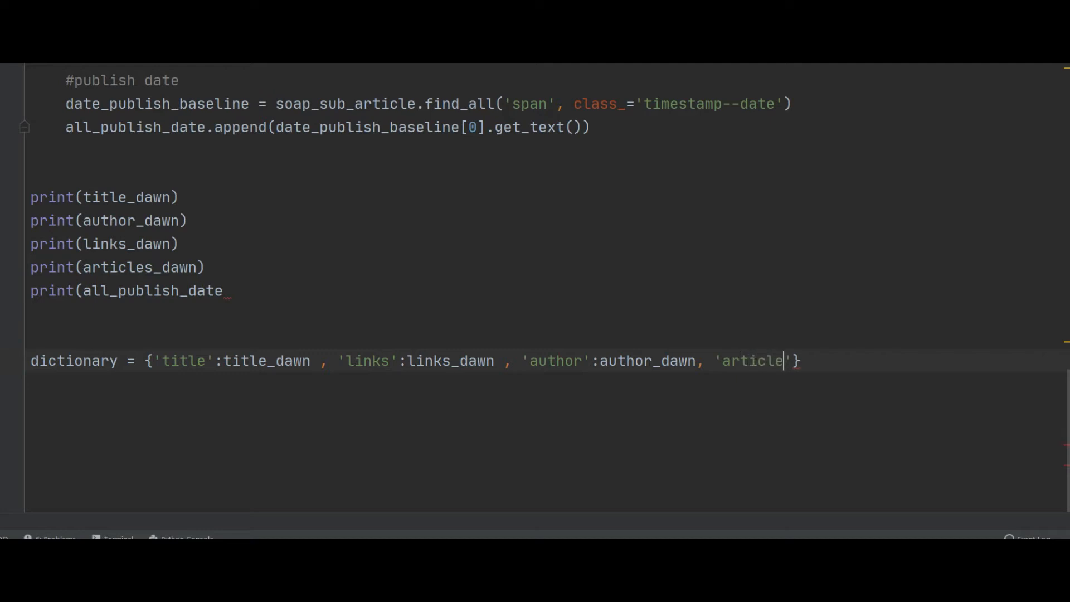
type(":articles_dawn")
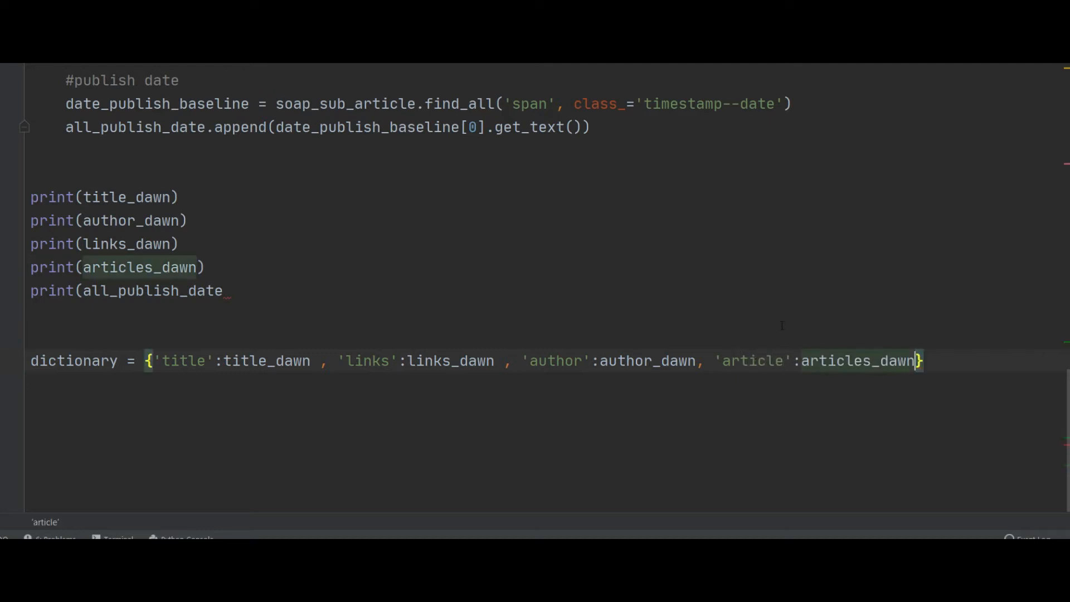
type(", '")
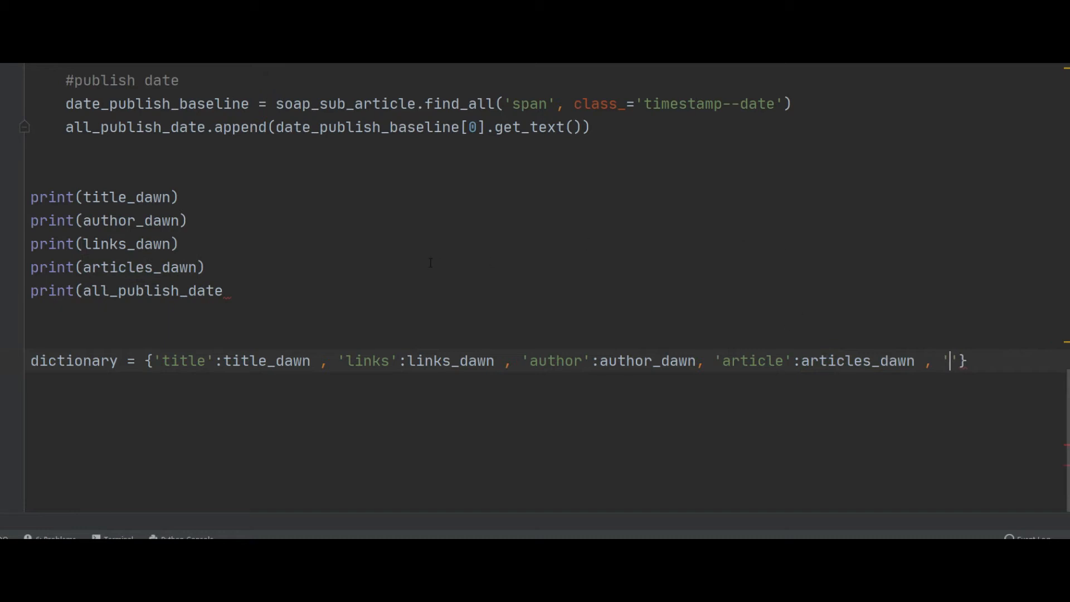
Step: Add 'publish_date':all_publish_date and a 'source' entry set to 'dawn'
double_click(150, 291)
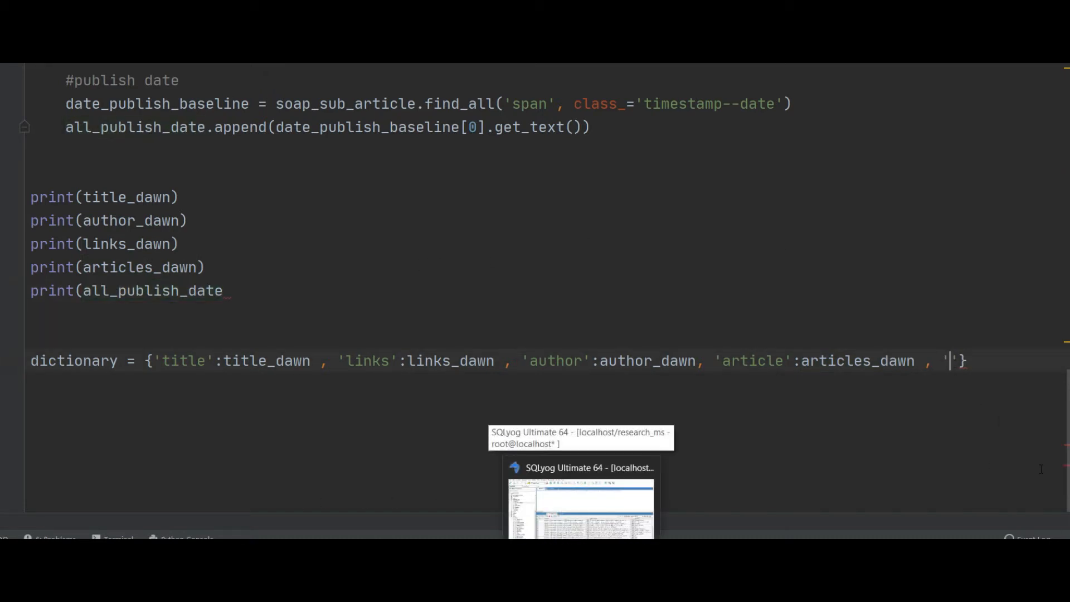
type("publish")
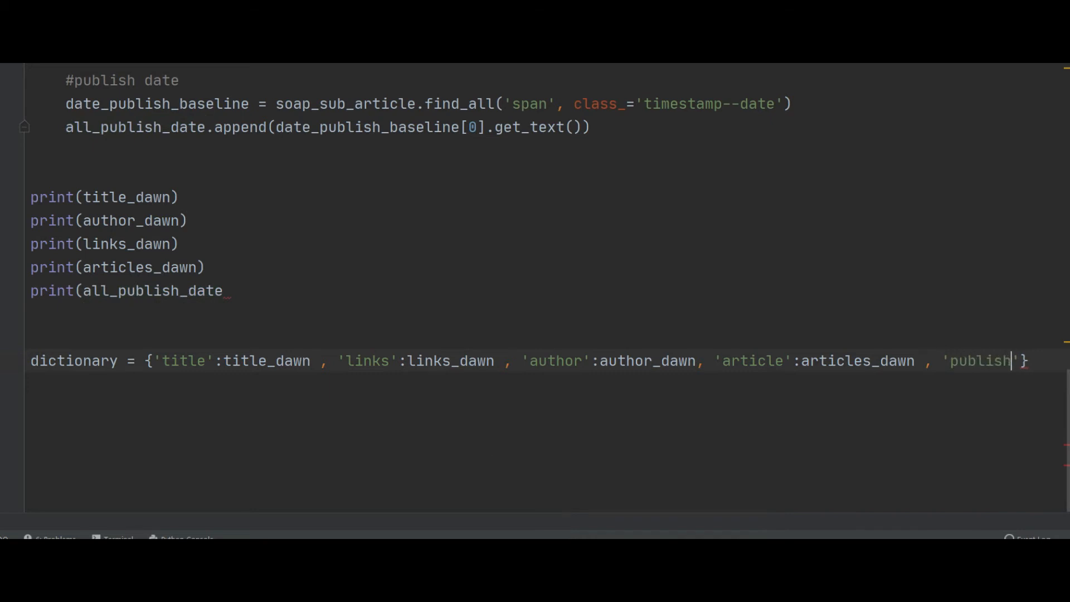
type("_date")
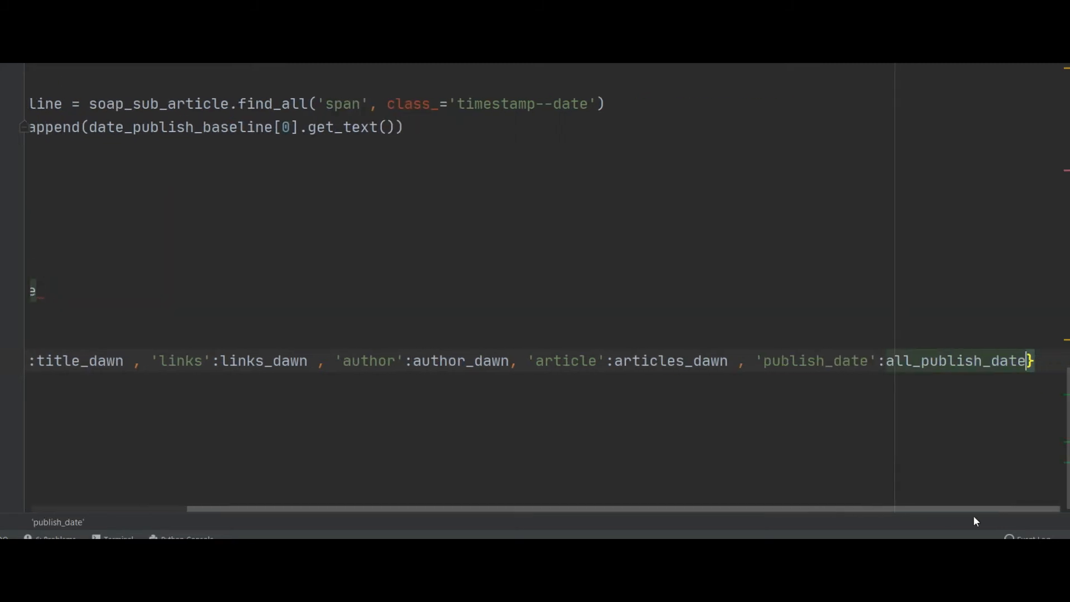
double_click(955, 361)
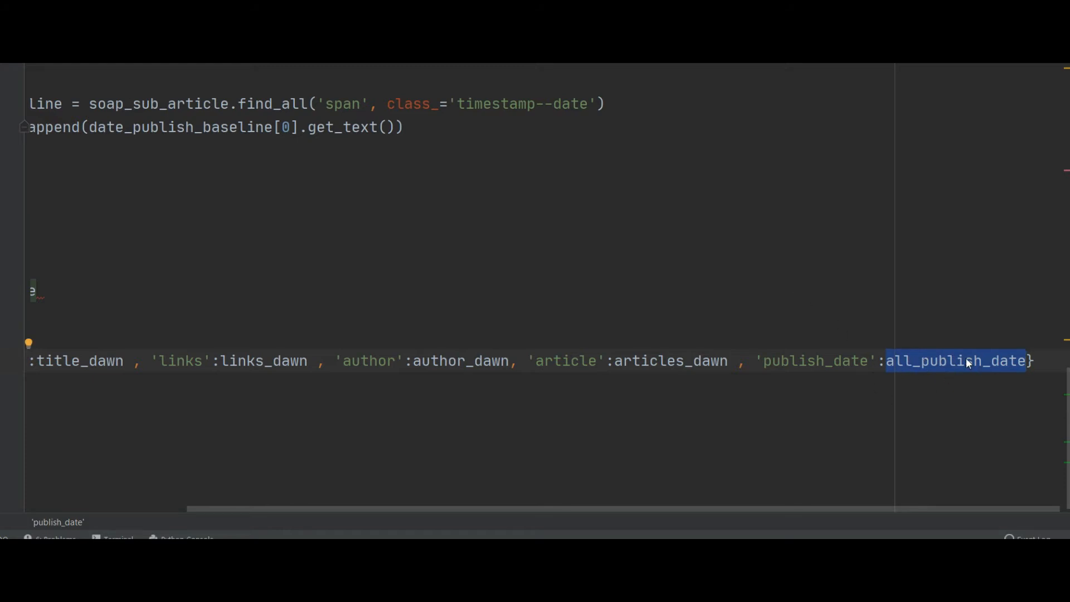
left_click(948, 361)
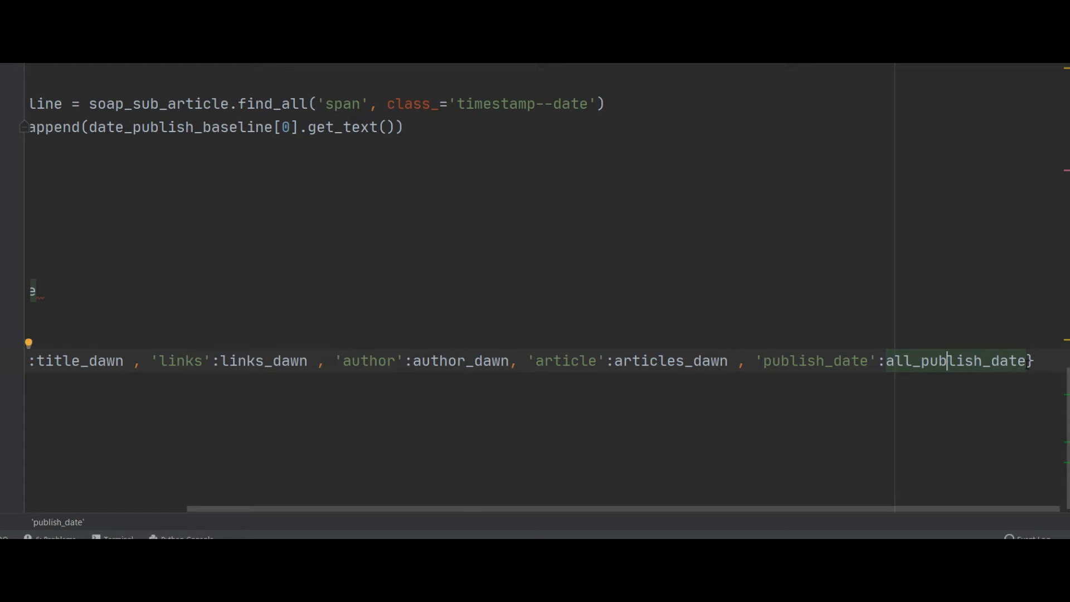
type(",'")
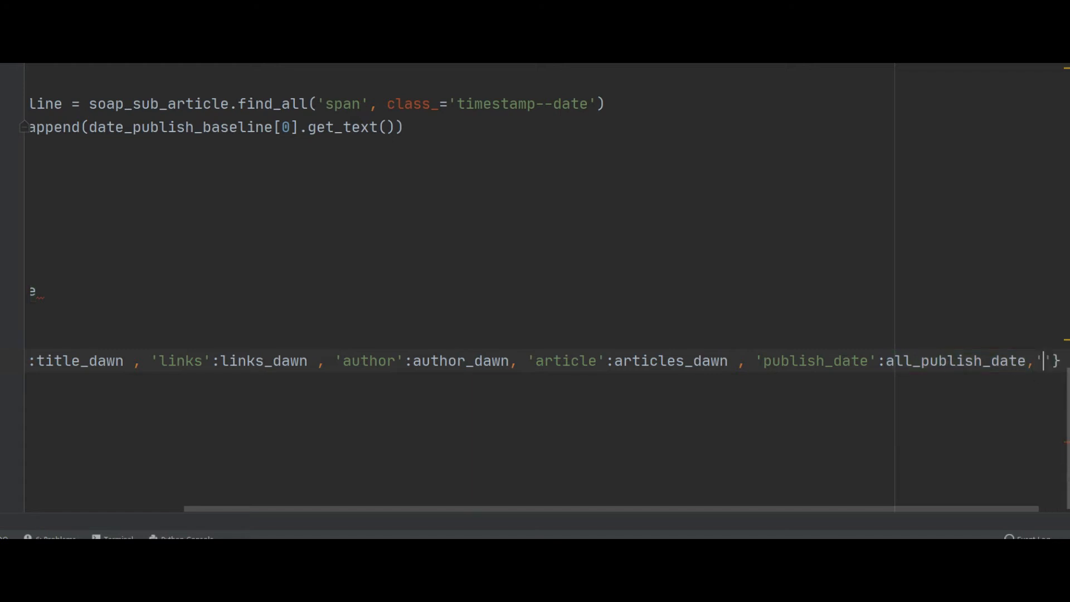
type("'source':'dawn")
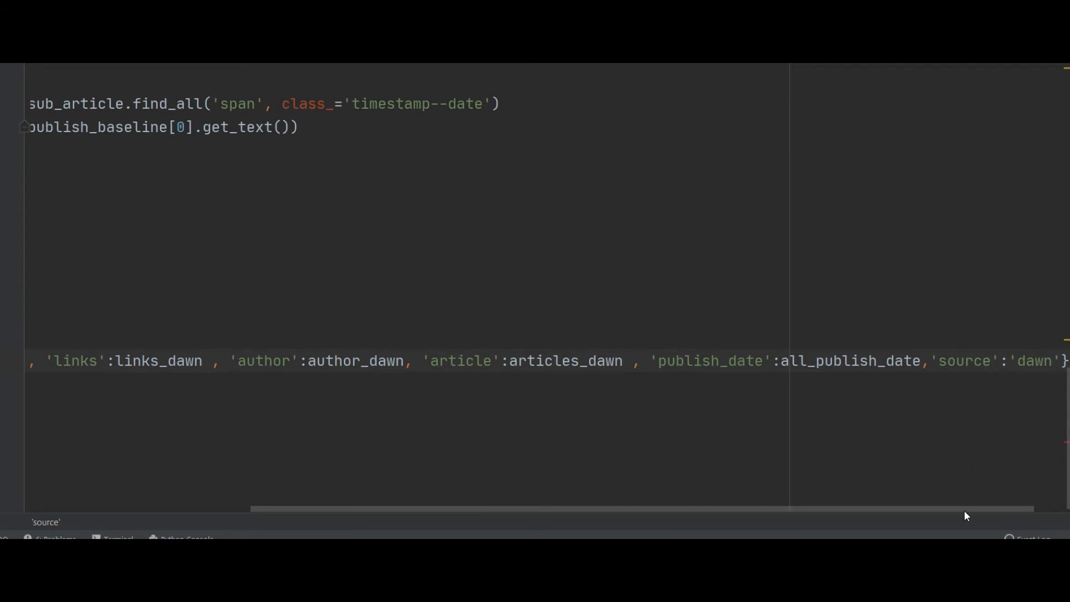
scroll("left", 3)
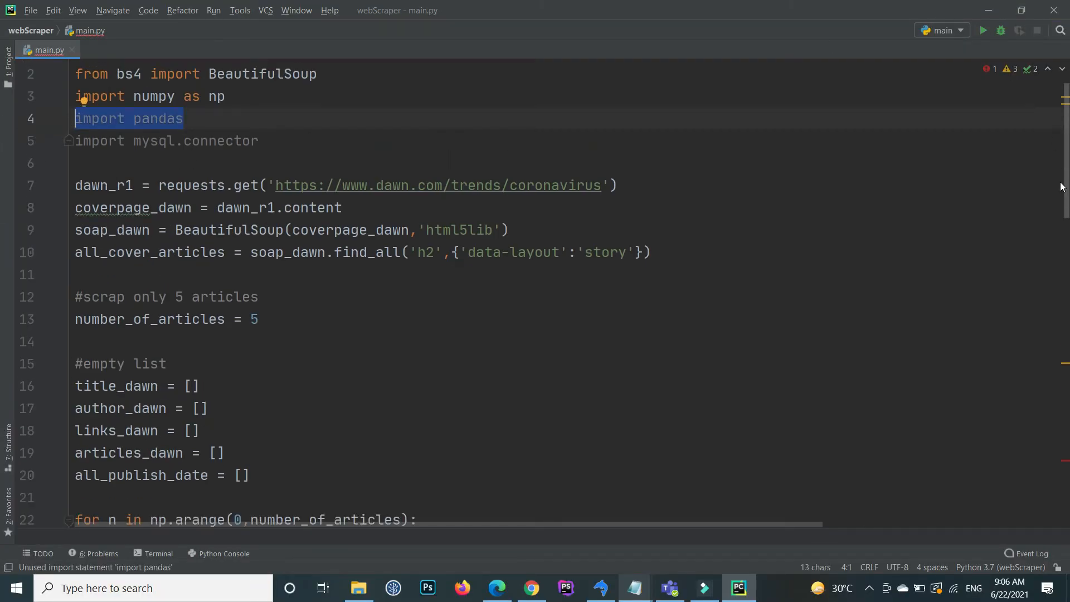
Step: Change line 4 to import pandas as pd
scroll("down", 3)
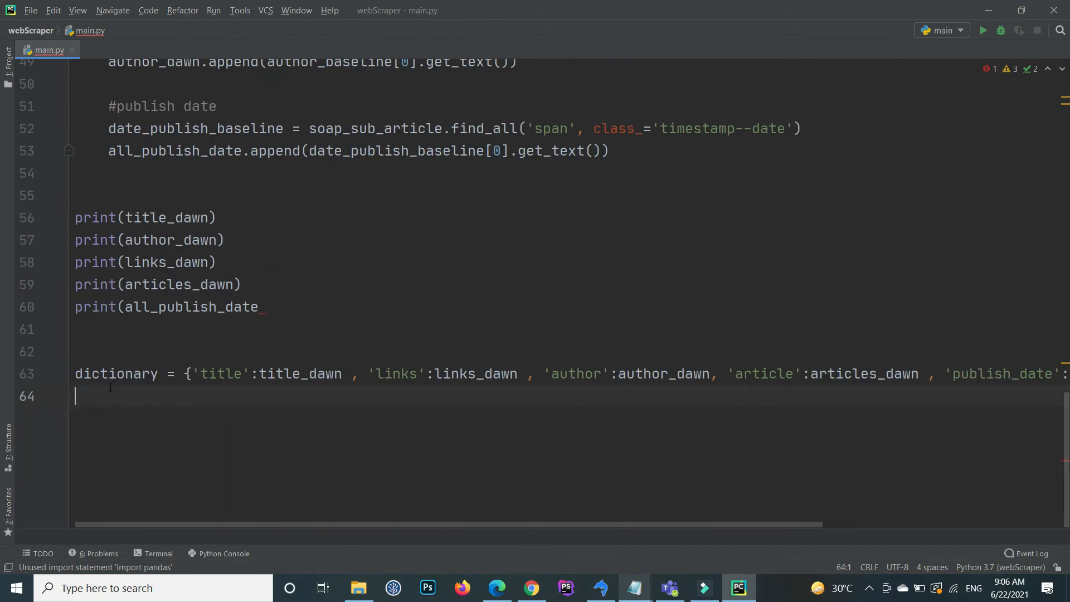
type("pd")
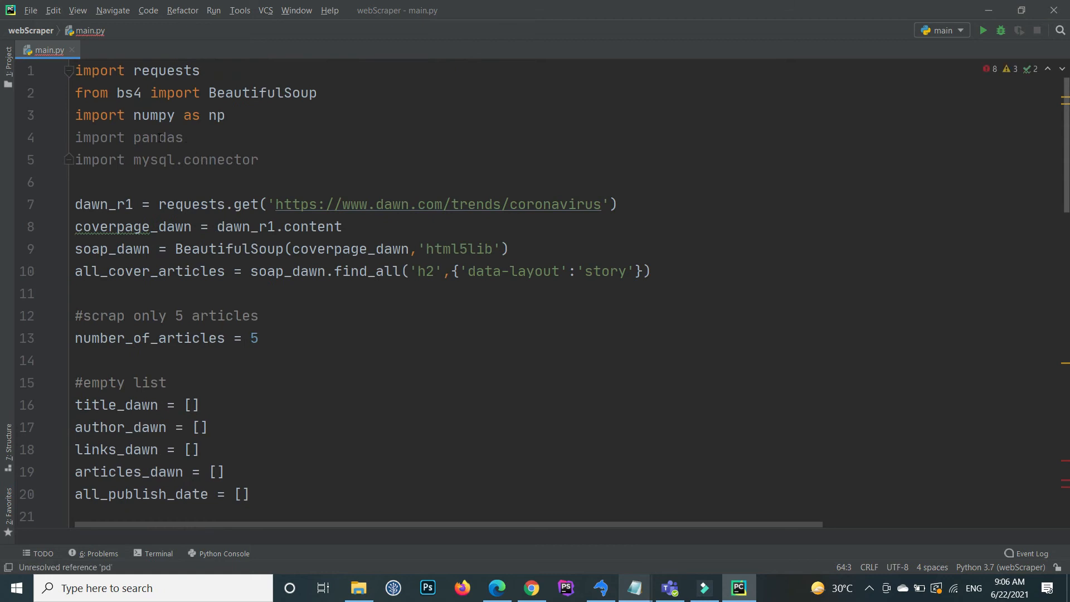
type("as")
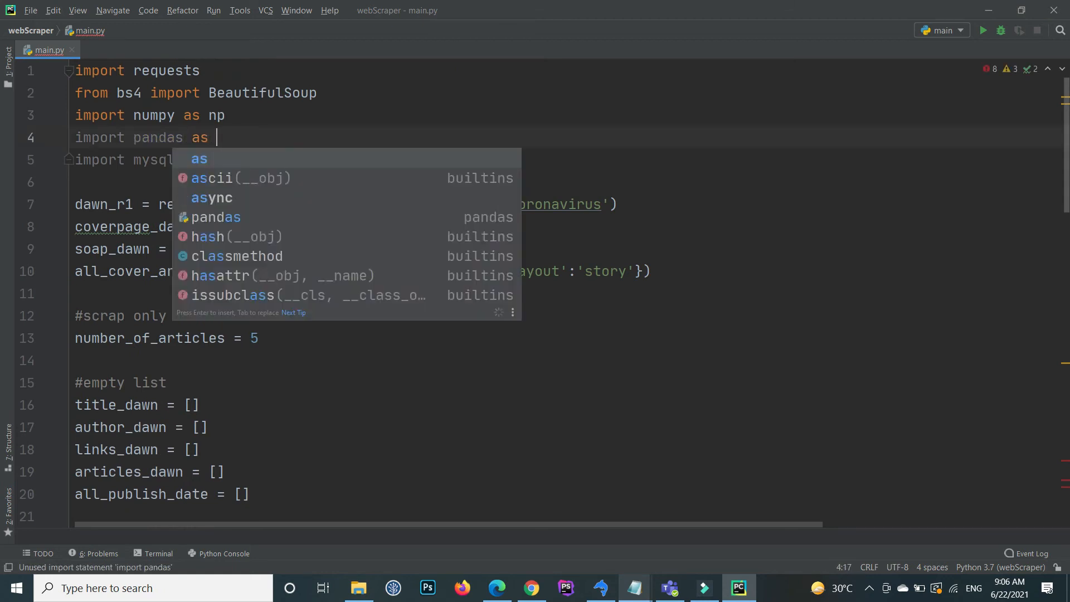
type("pd")
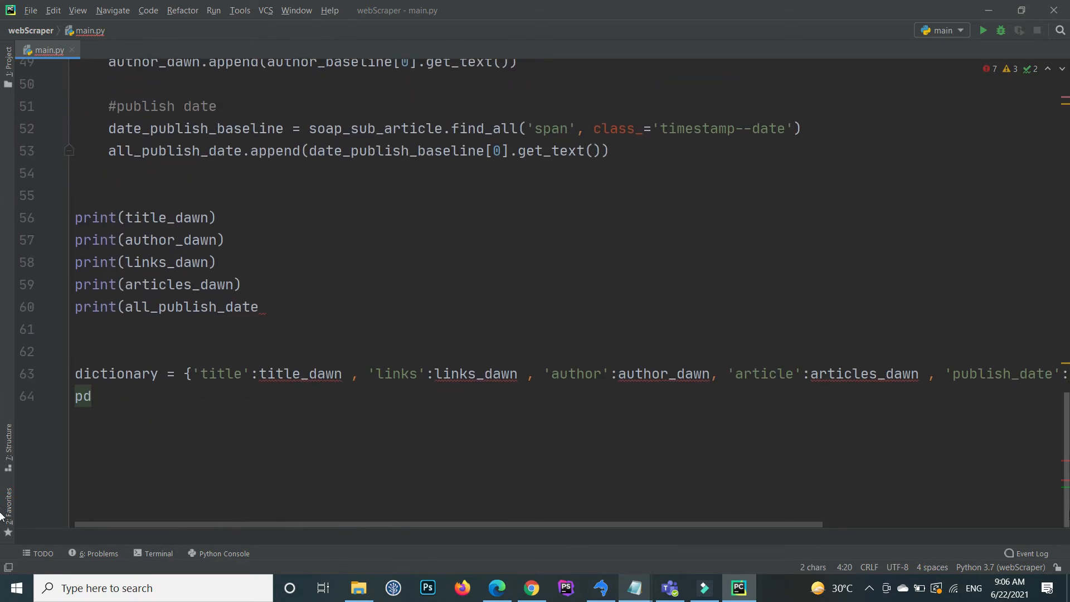
Step: Add df = pd.DataFrame(dictionary) below the dictionary
key("backspace")
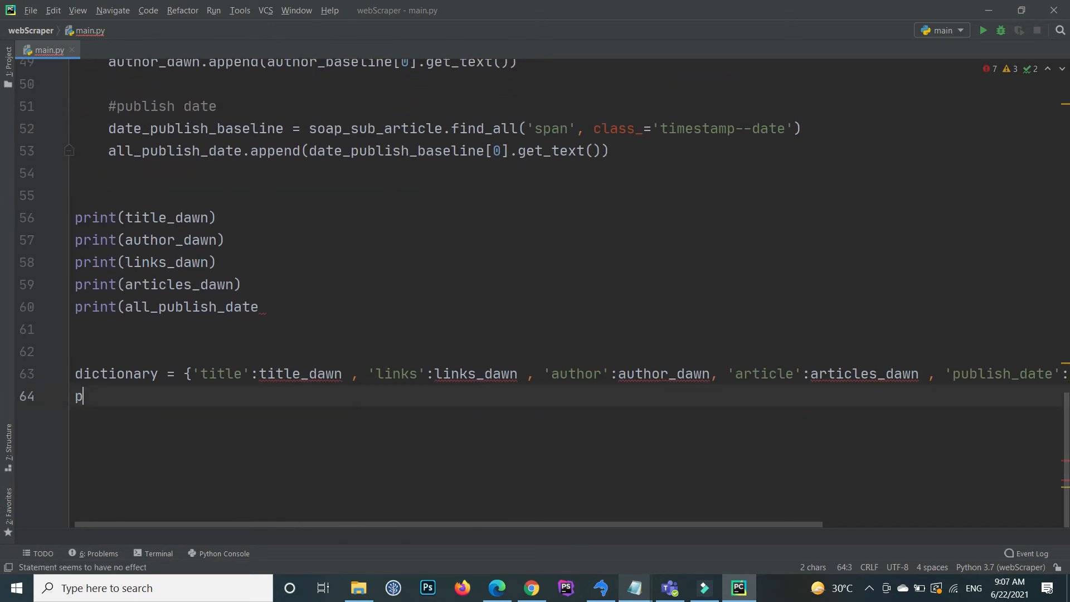
type("d.Dat")
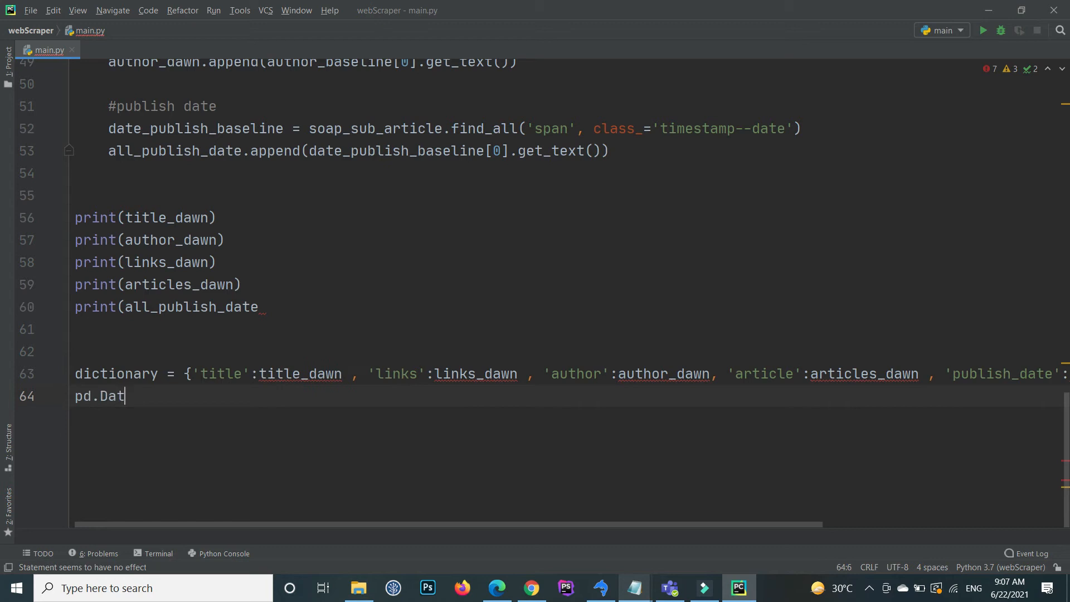
type("aFrame")
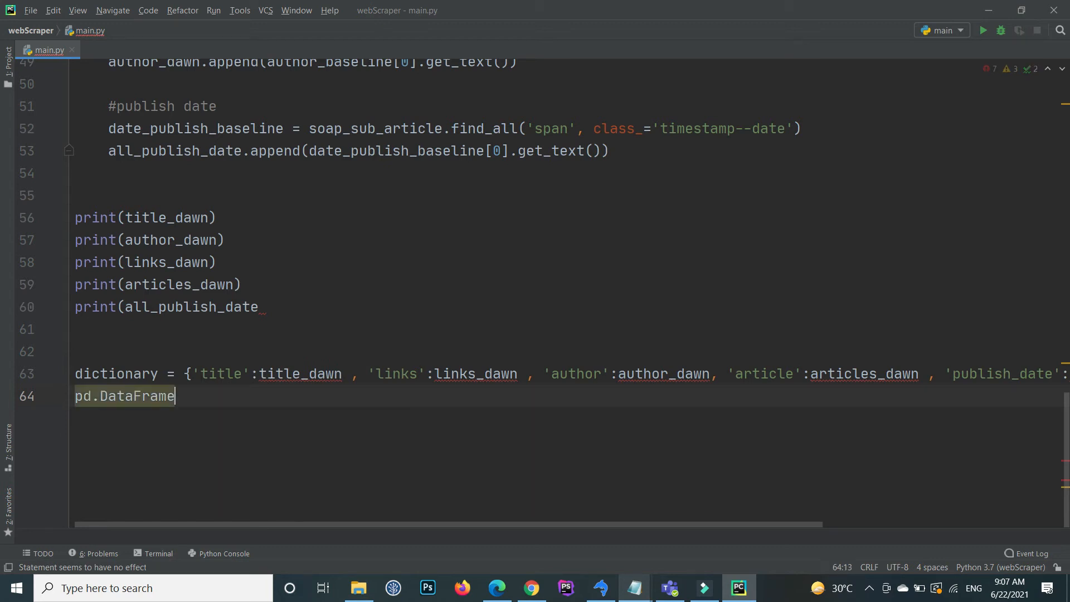
type("()")
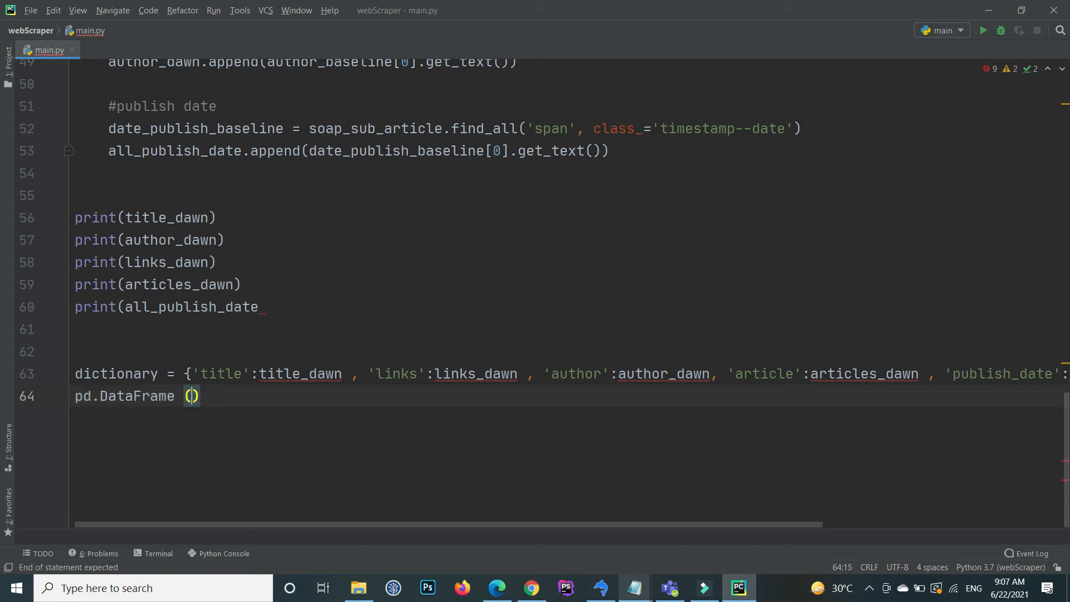
double_click(116, 373)
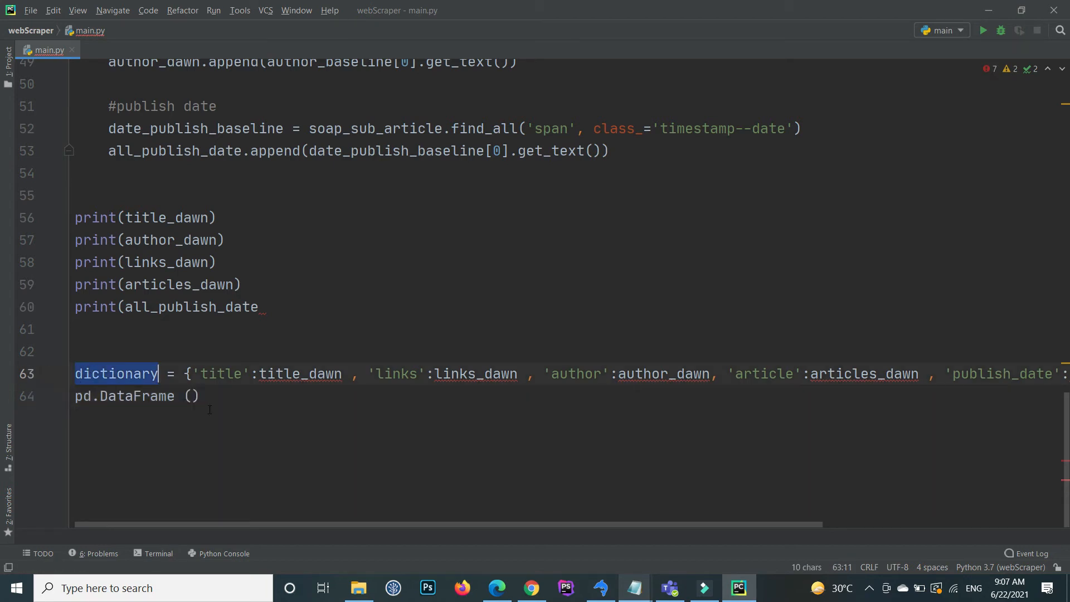
type("dictionary")
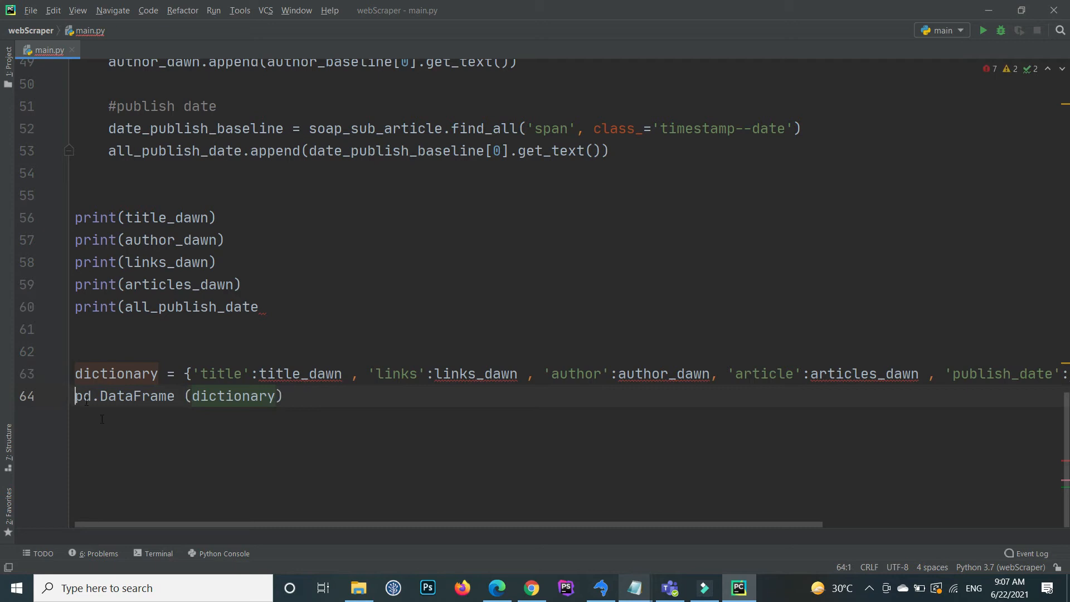
type("=")
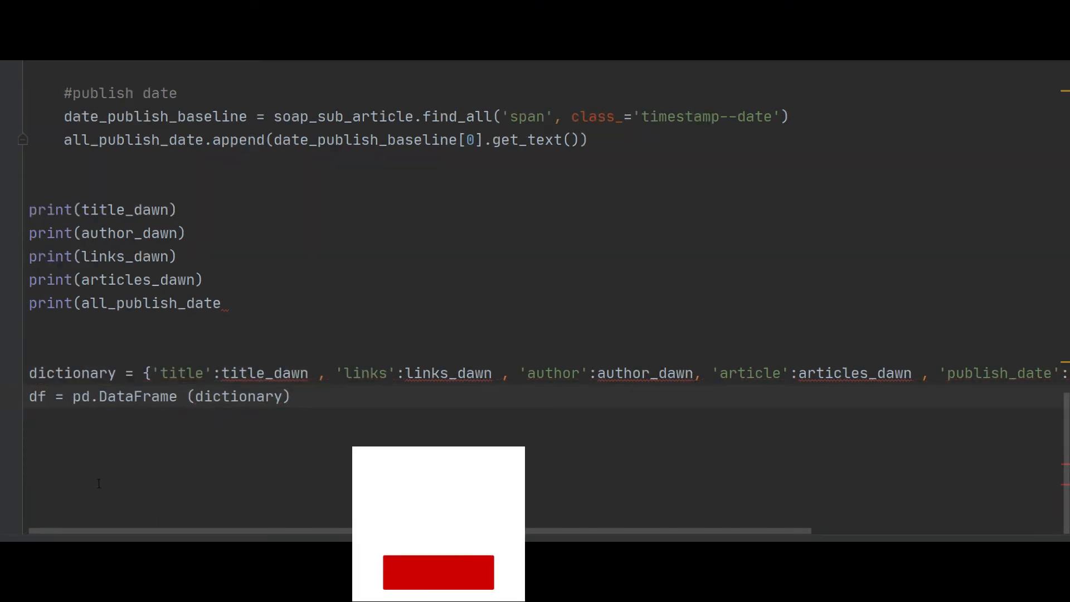
Step: Start a new line to_csv = df.to_csv( after the DataFrame line
left_click_drag(29, 210, 228, 303)
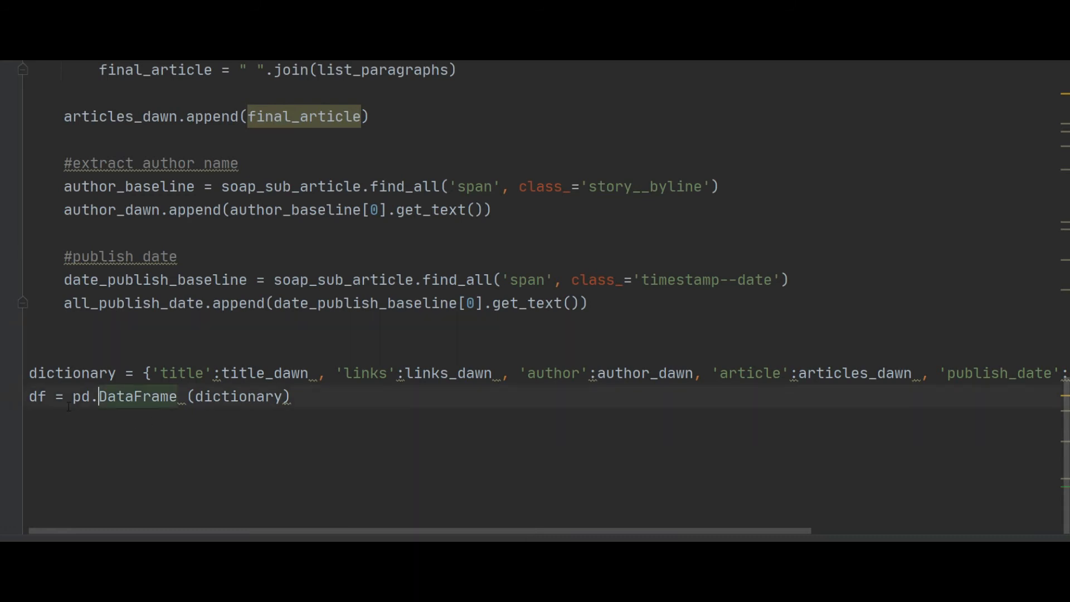
key("enter")
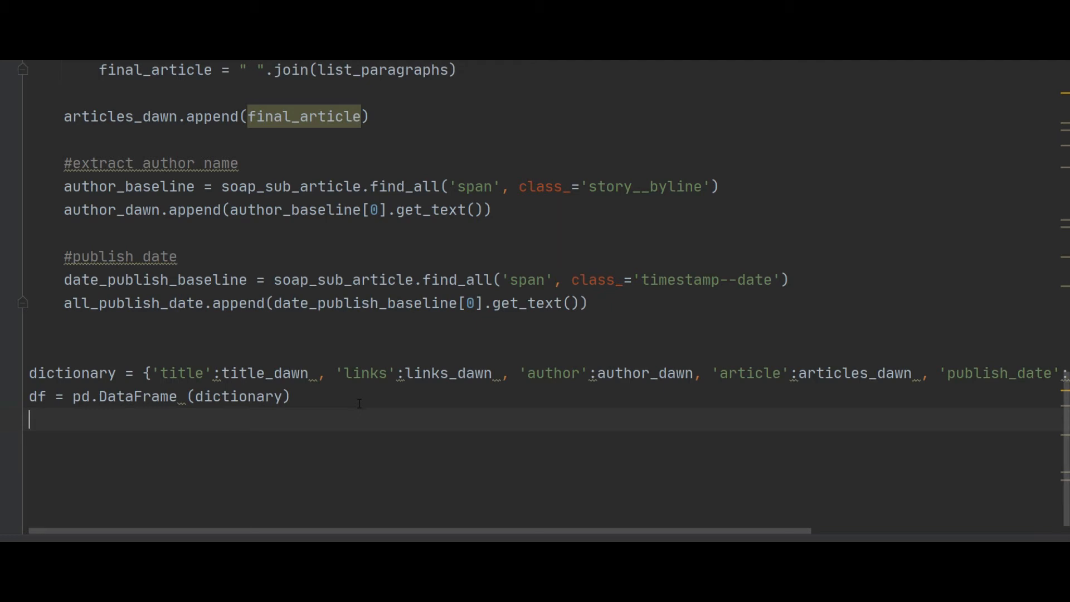
type("to_cs")
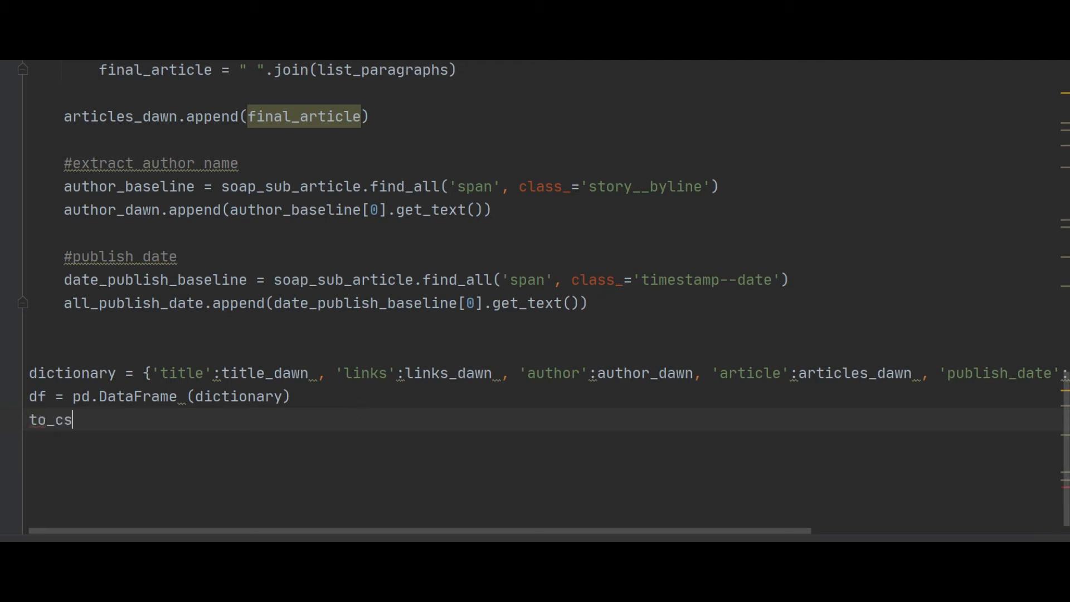
type("v =")
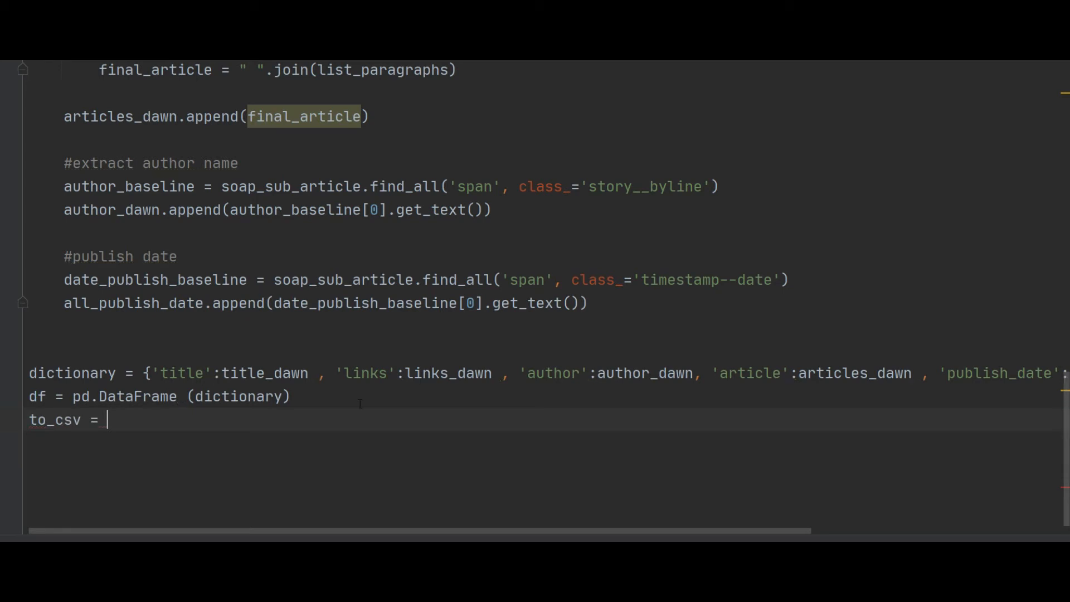
double_click(37, 396)
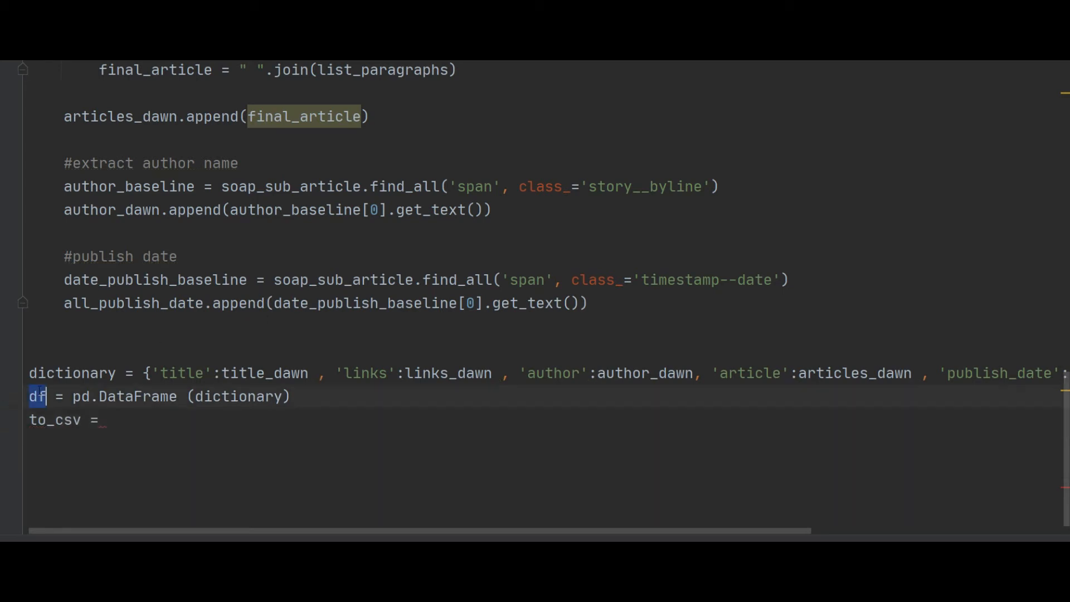
type("df.")
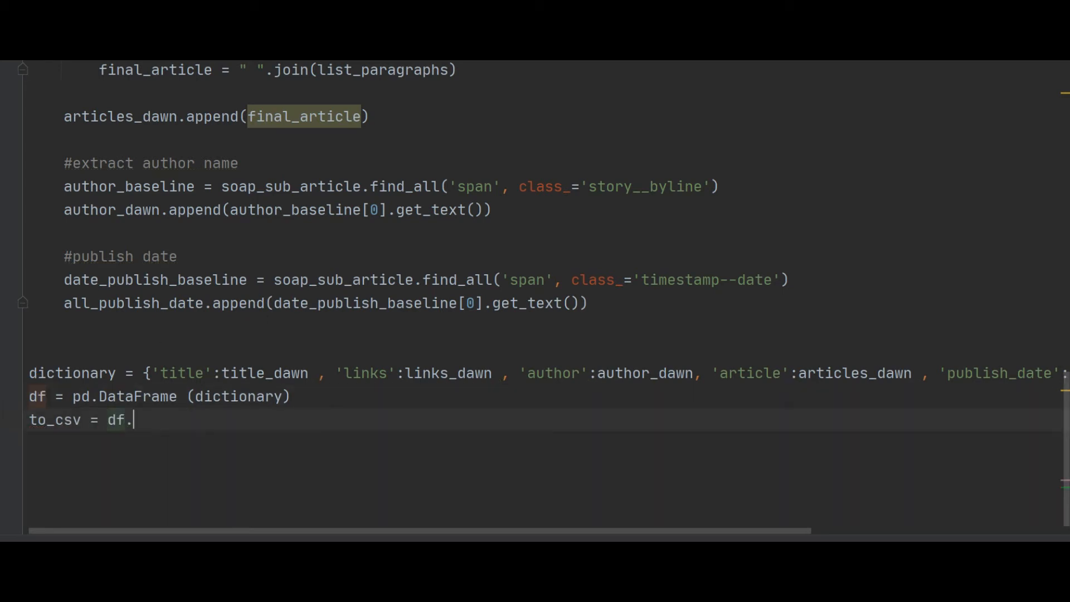
type(".")
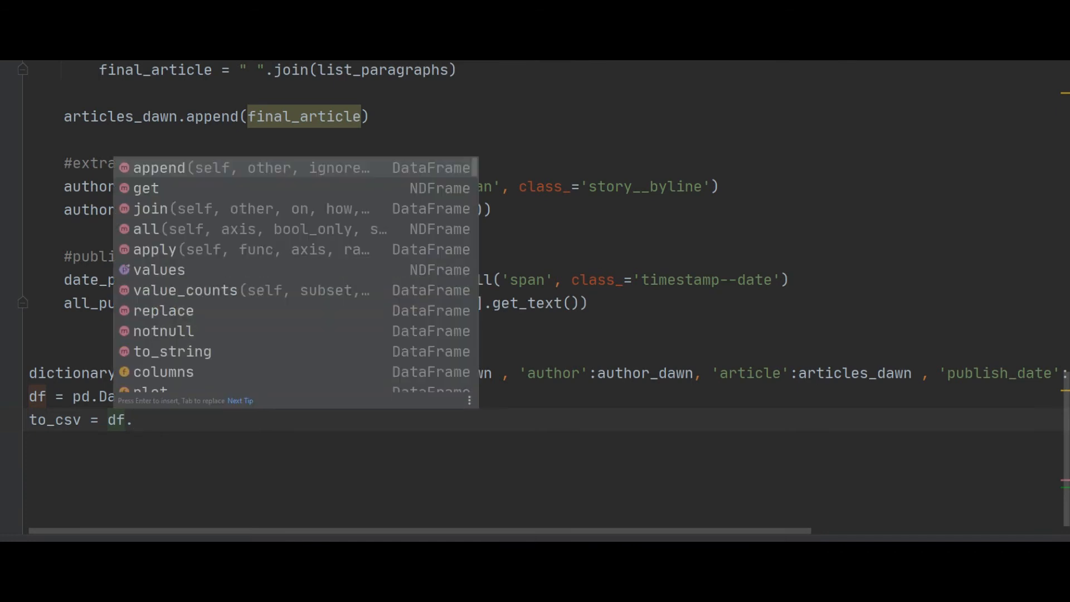
type("cs")
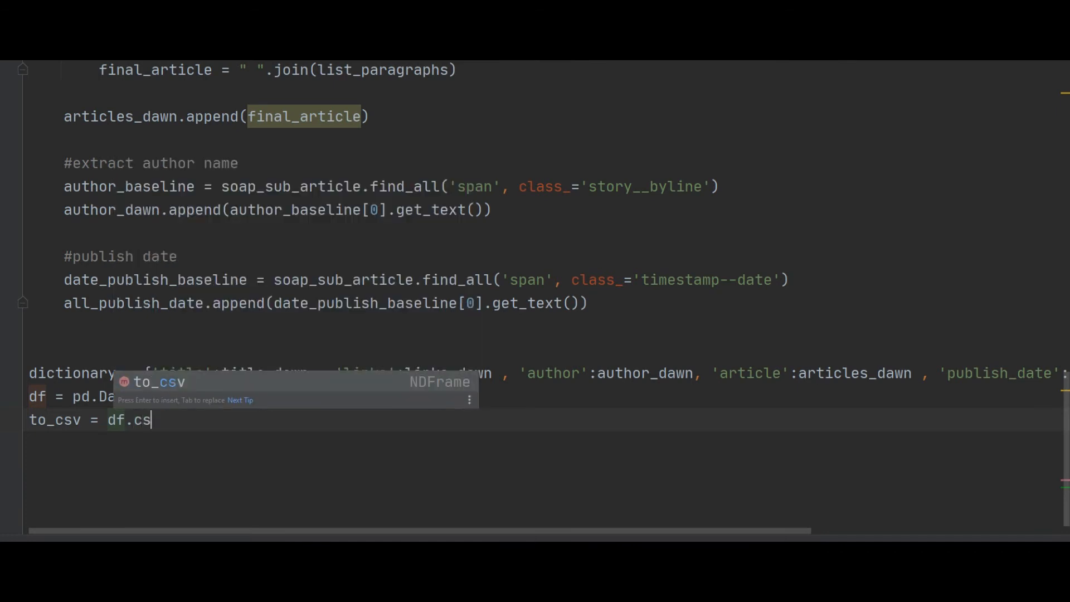
key("Backspace")
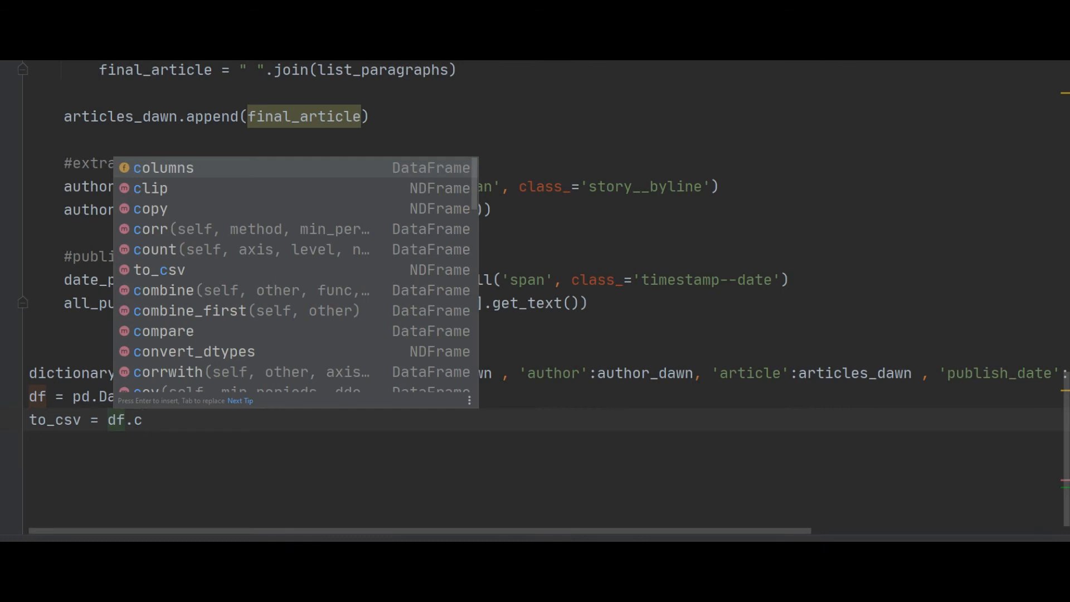
type("sv (")
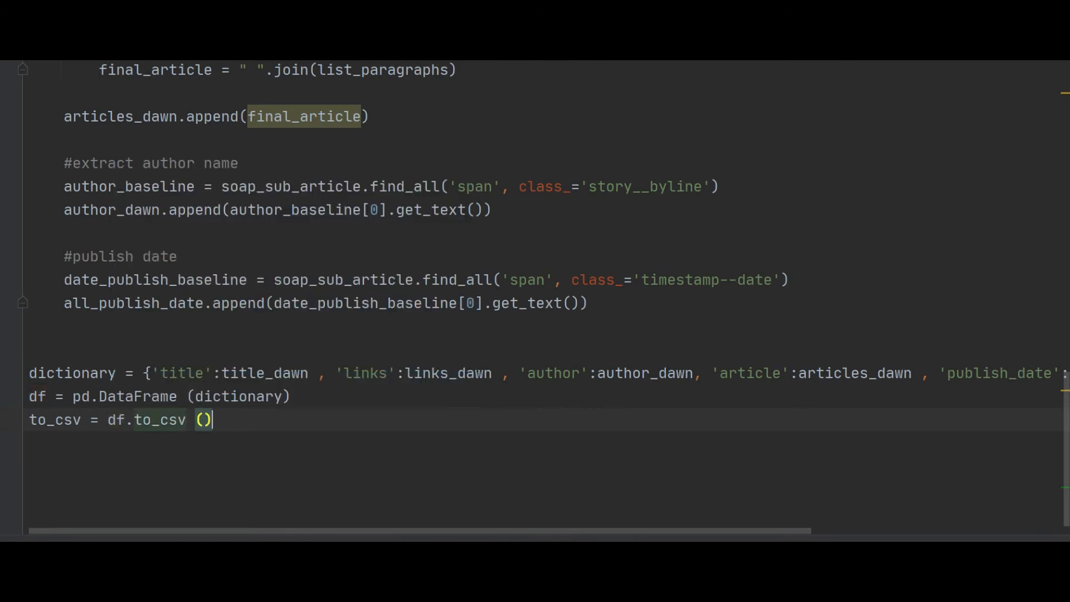
Step: Pass the path 'C:/Users/smile/Desktop/dawn_news_data.csv' to to_csv
type("''")
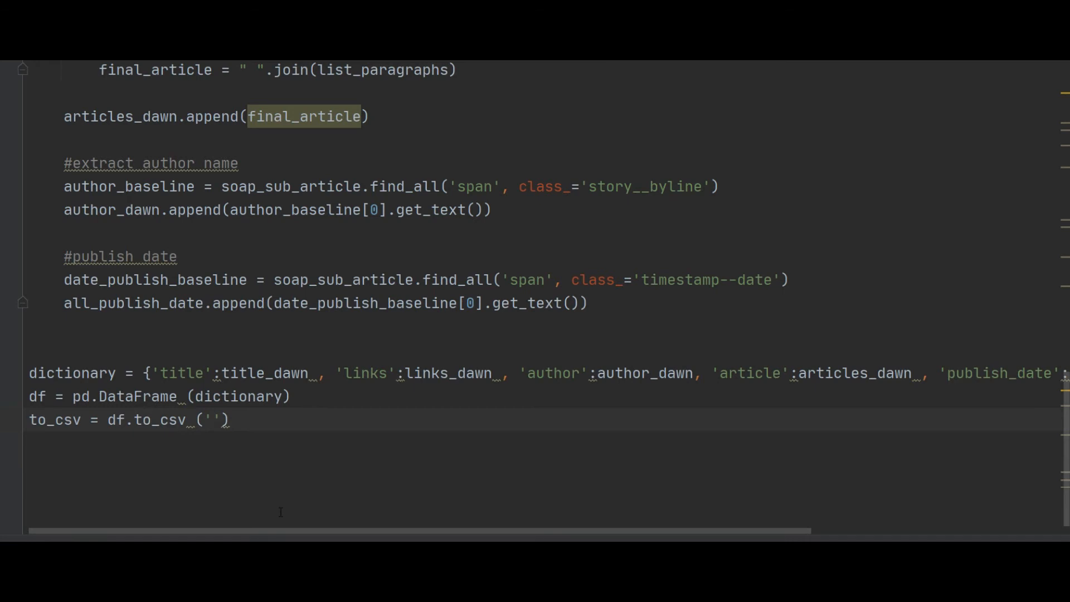
type("C:/Users/smile/Desktop/")
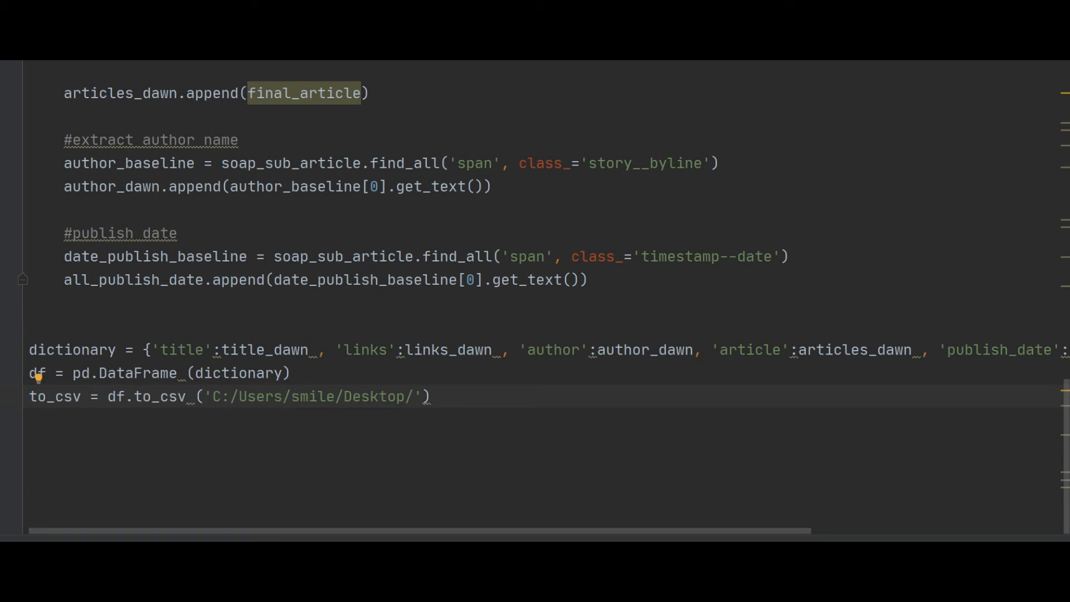
type("dawn_n")
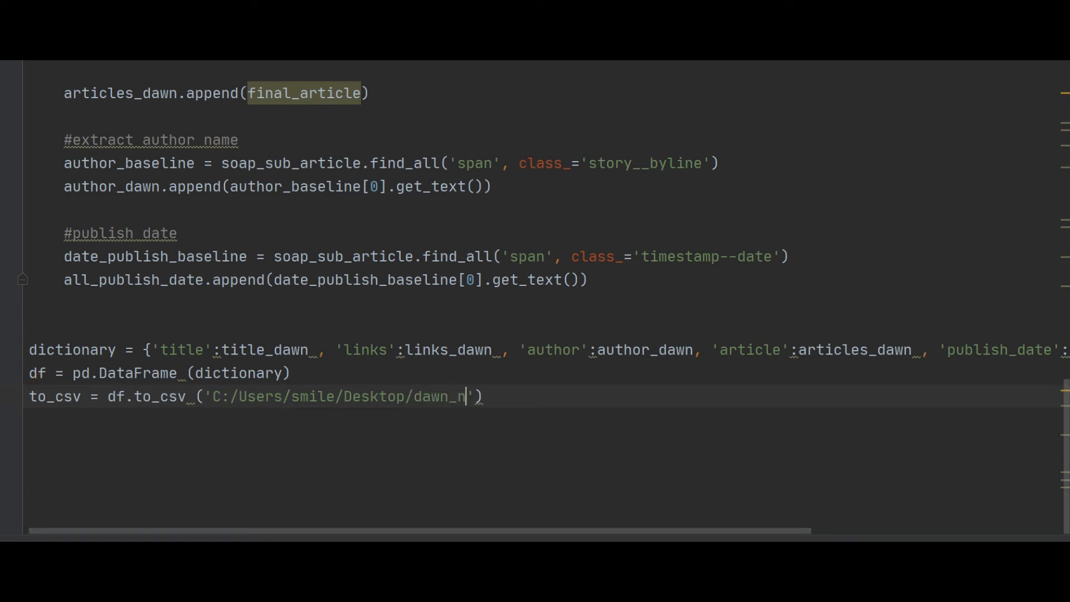
type("ews")
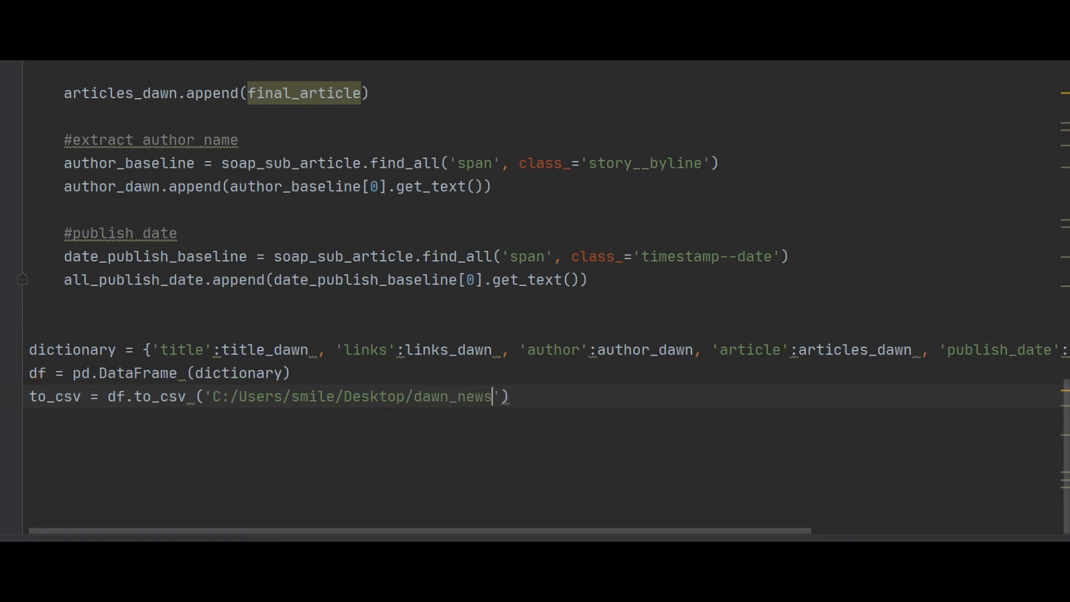
type("_da")
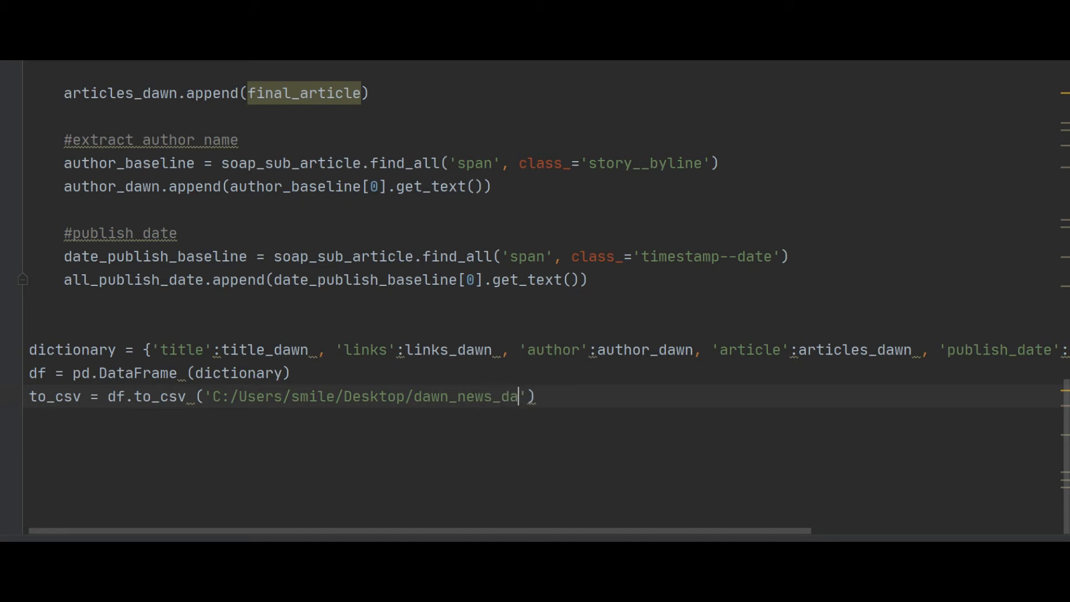
type("ta.csv")
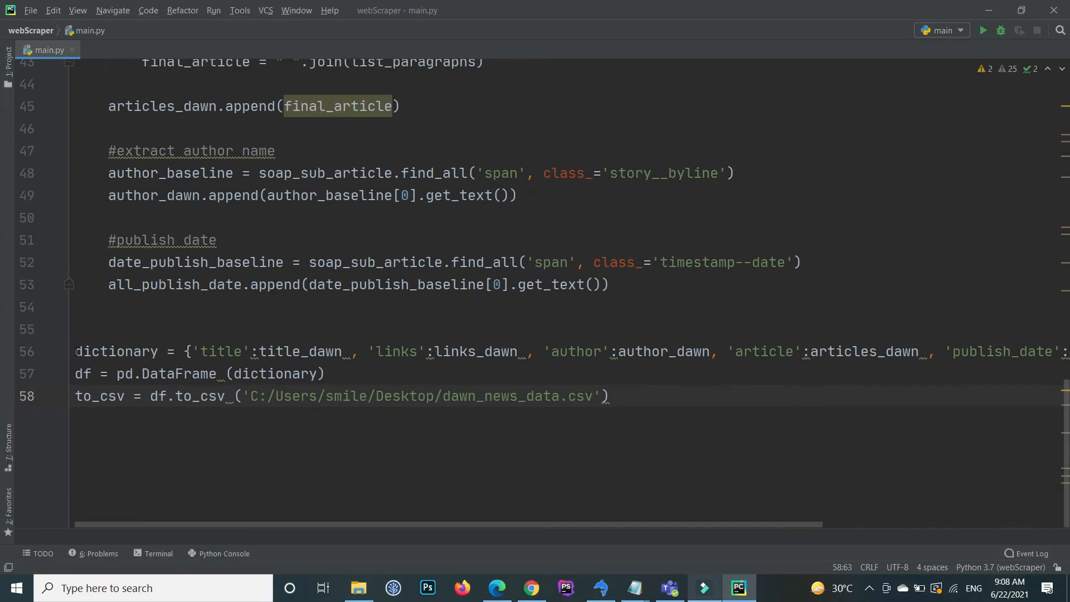
Step: Run the main configuration and review the output in the Run panel
left_click(608, 396)
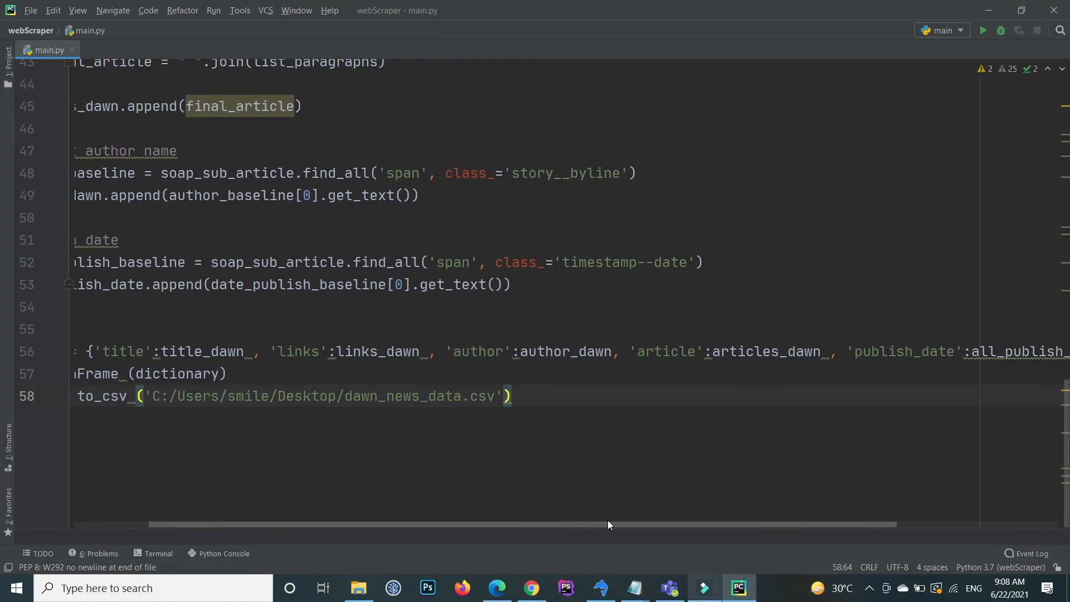
scroll("left", 3)
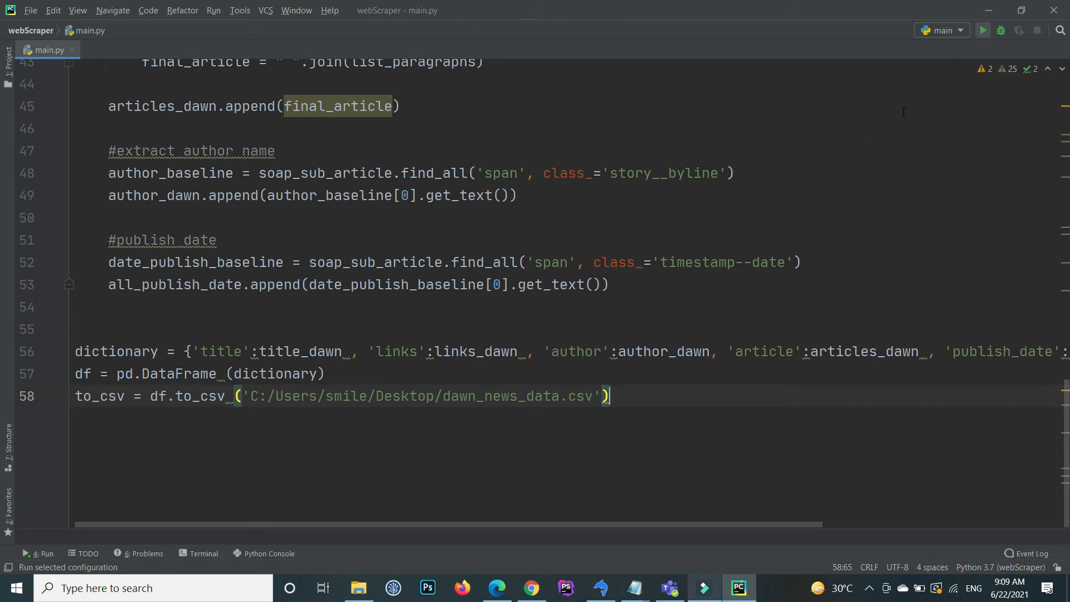
left_click(981, 30)
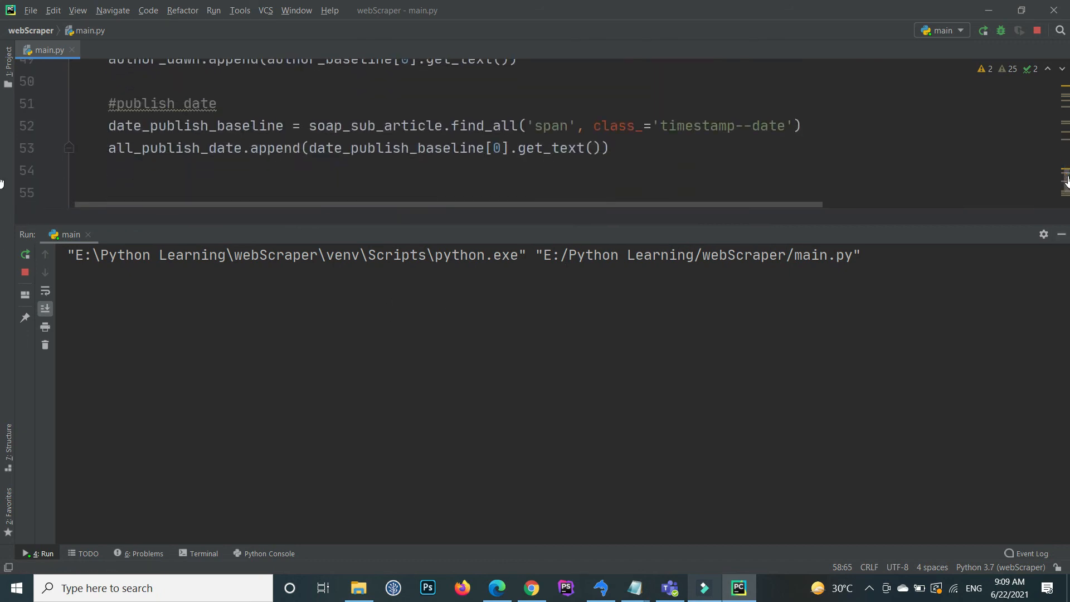
scroll("up", 3)
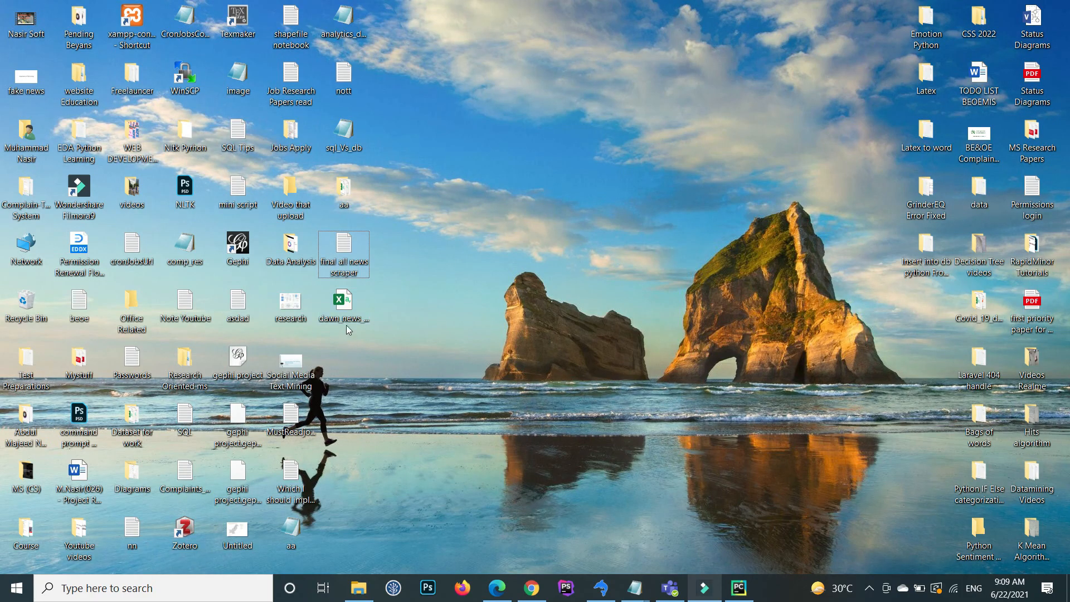
Step: Open dawn_news_data.csv from the desktop in Excel
left_click(344, 310)
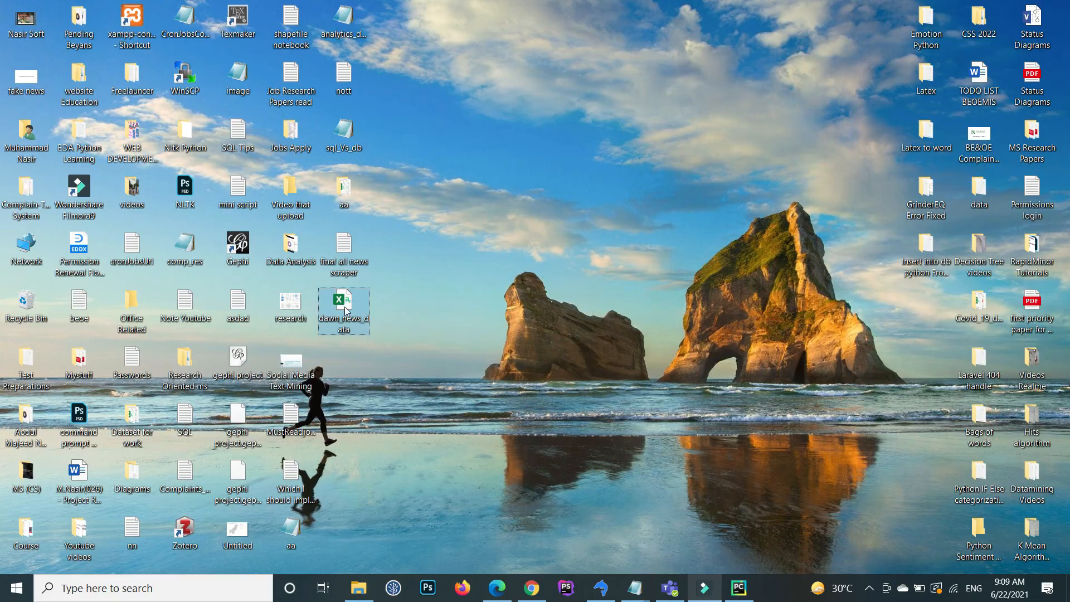
double_click(344, 311)
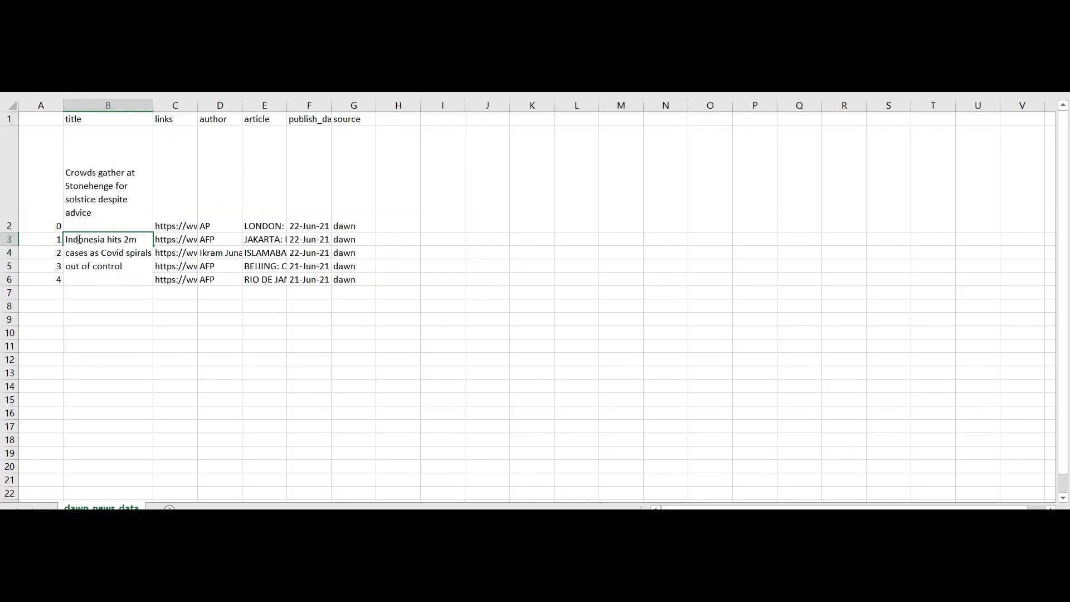
mouse_move(130, 301)
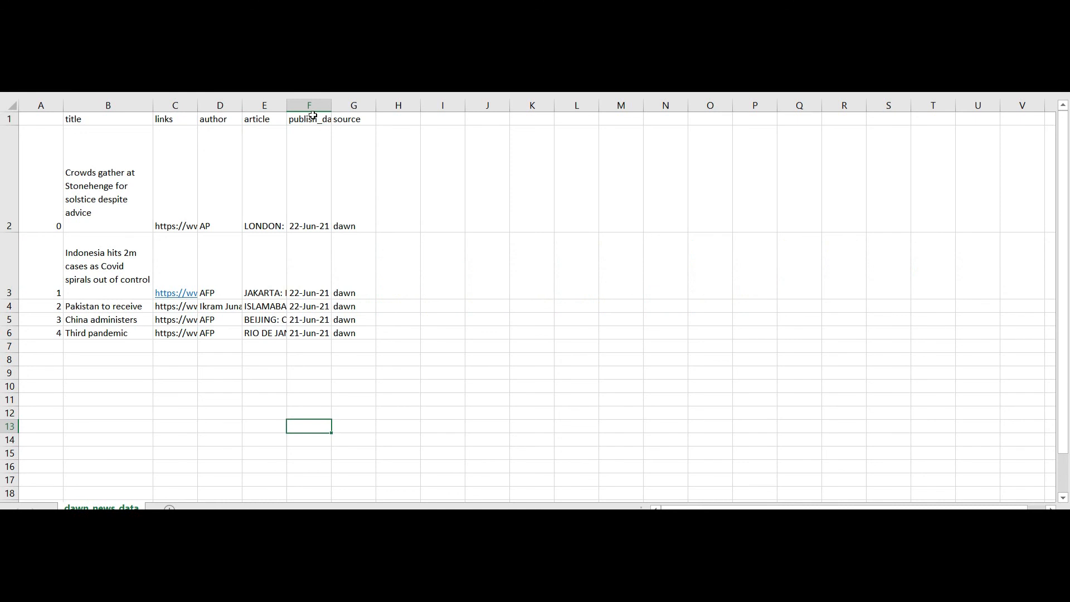
Step: Select and then deselect the source column to check its values
left_click(309, 226)
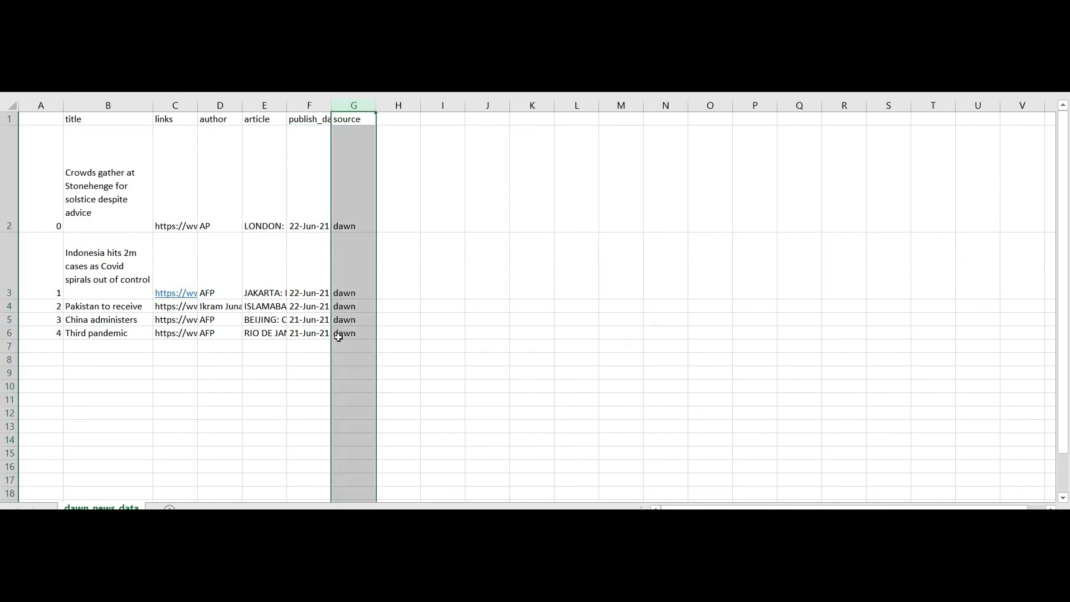
left_click(220, 386)
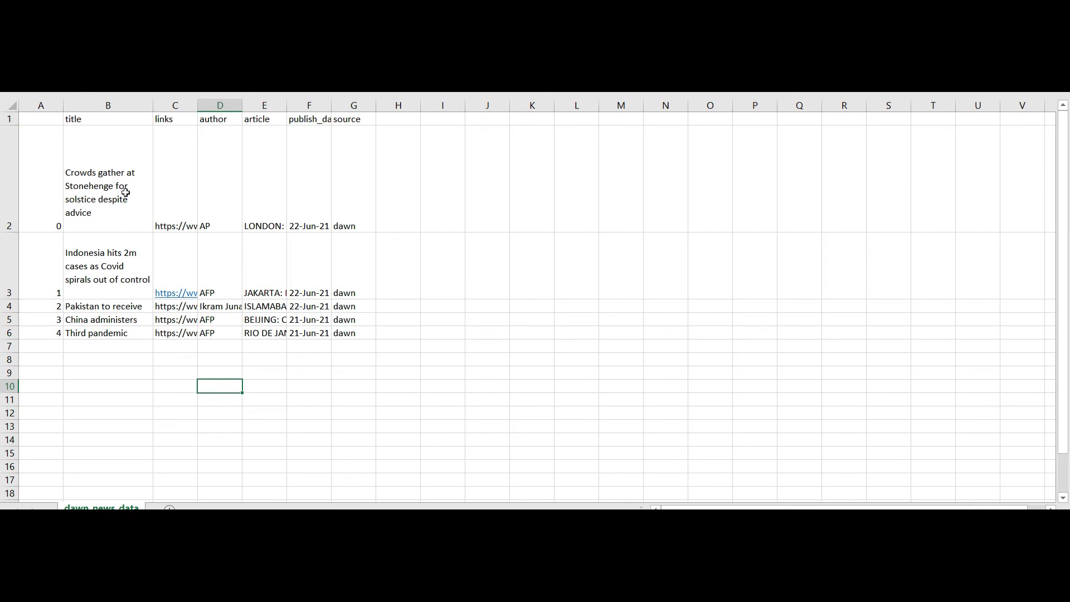
mouse_move(261, 216)
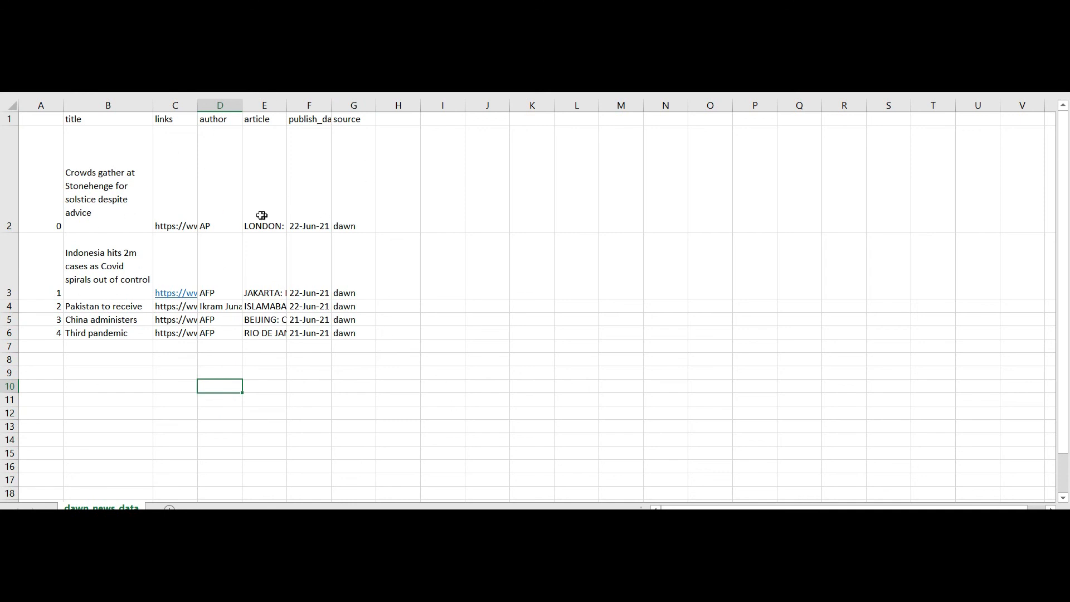
mouse_move(228, 220)
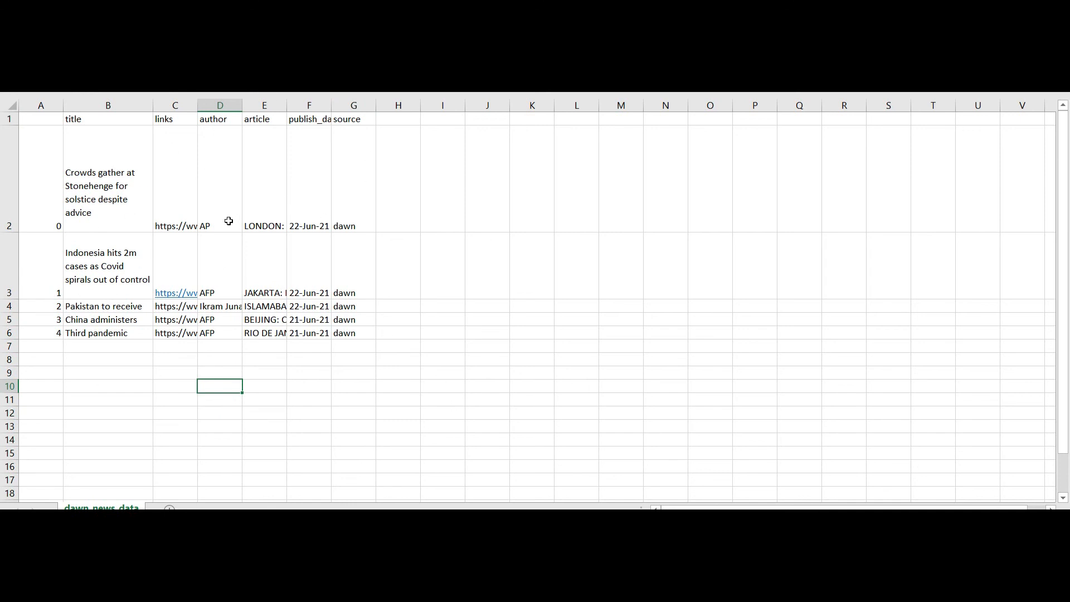
mouse_move(298, 167)
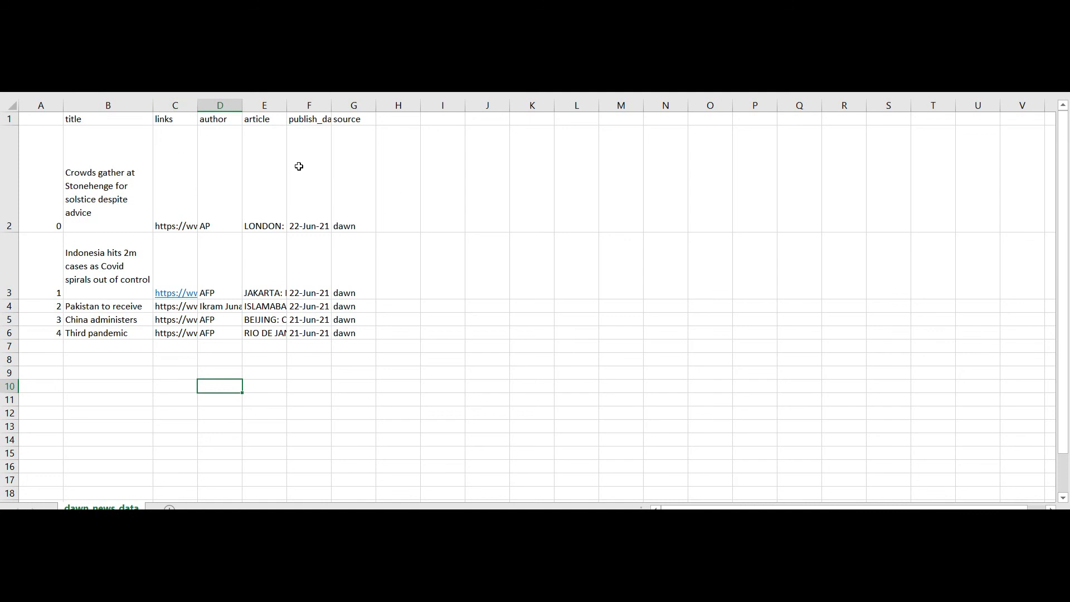
mouse_move(32, 127)
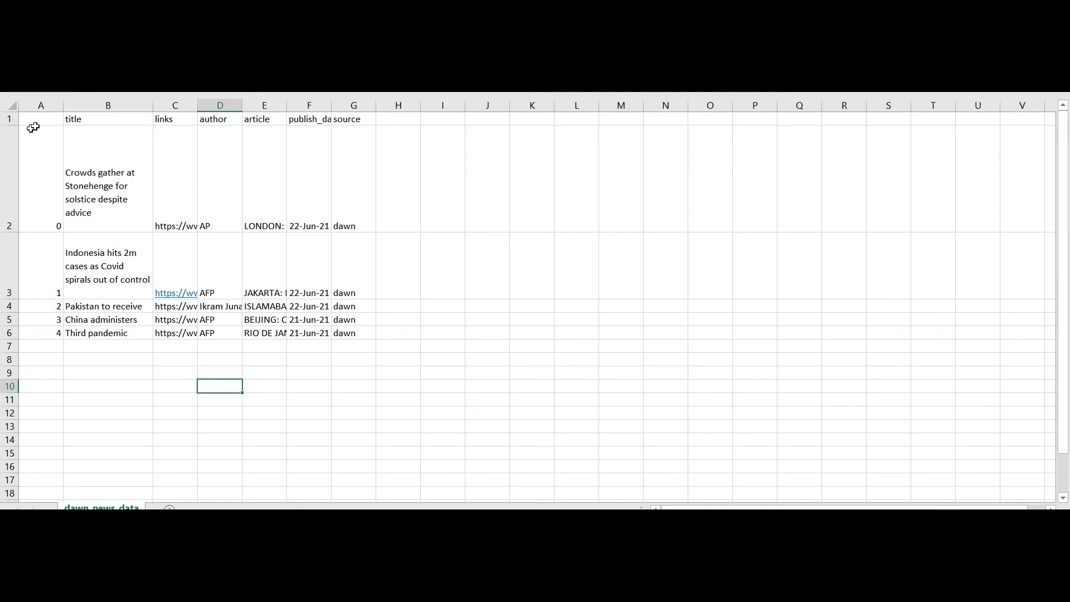
mouse_move(622, 292)
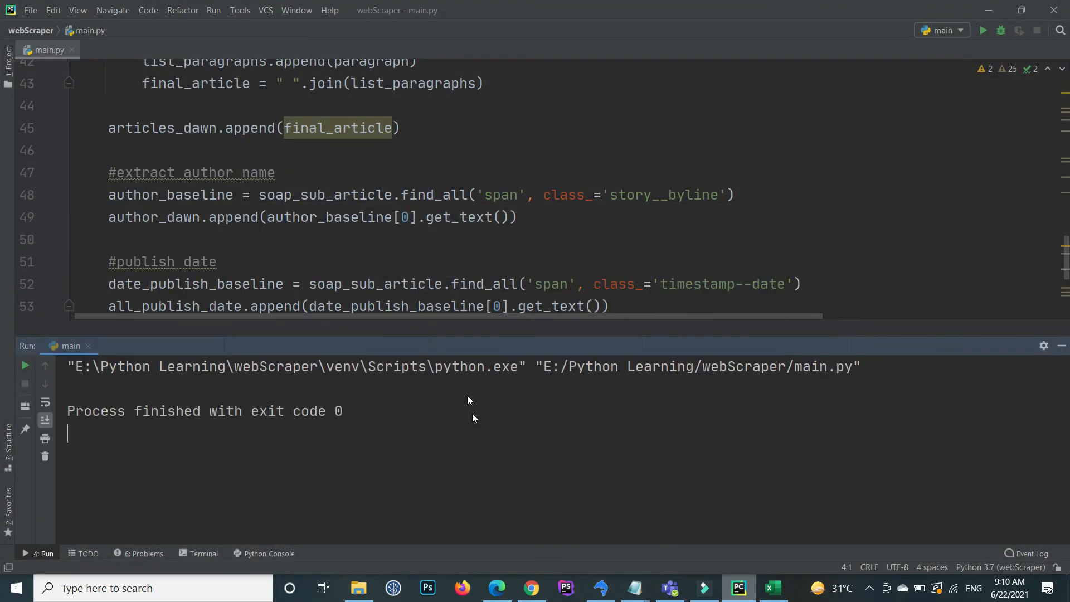
Step: Scroll main.py to view the dictionary, DataFrame and to_csv lines
scroll("down", 3)
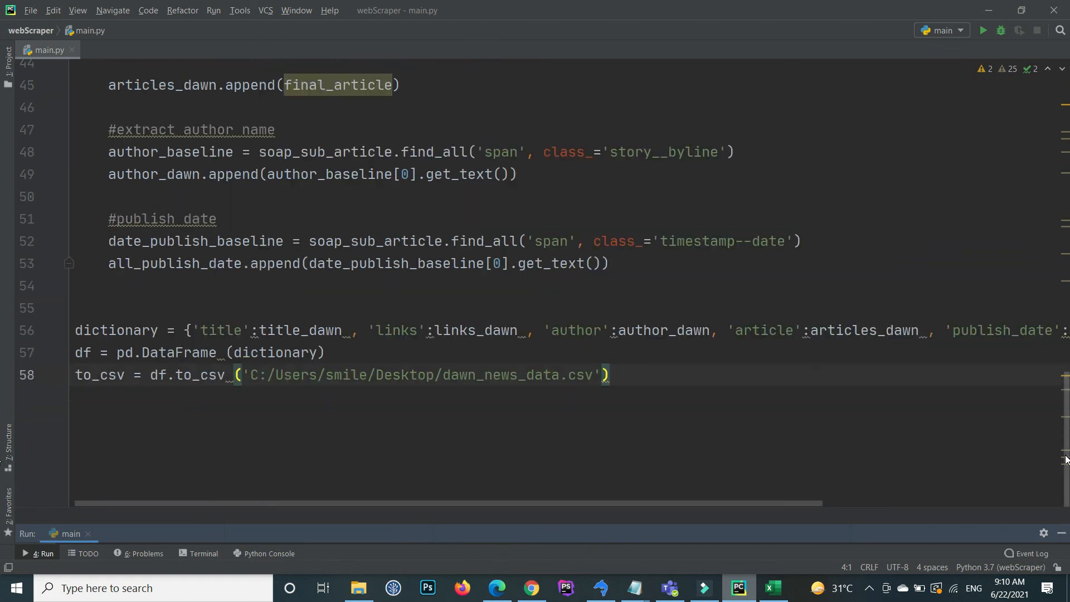